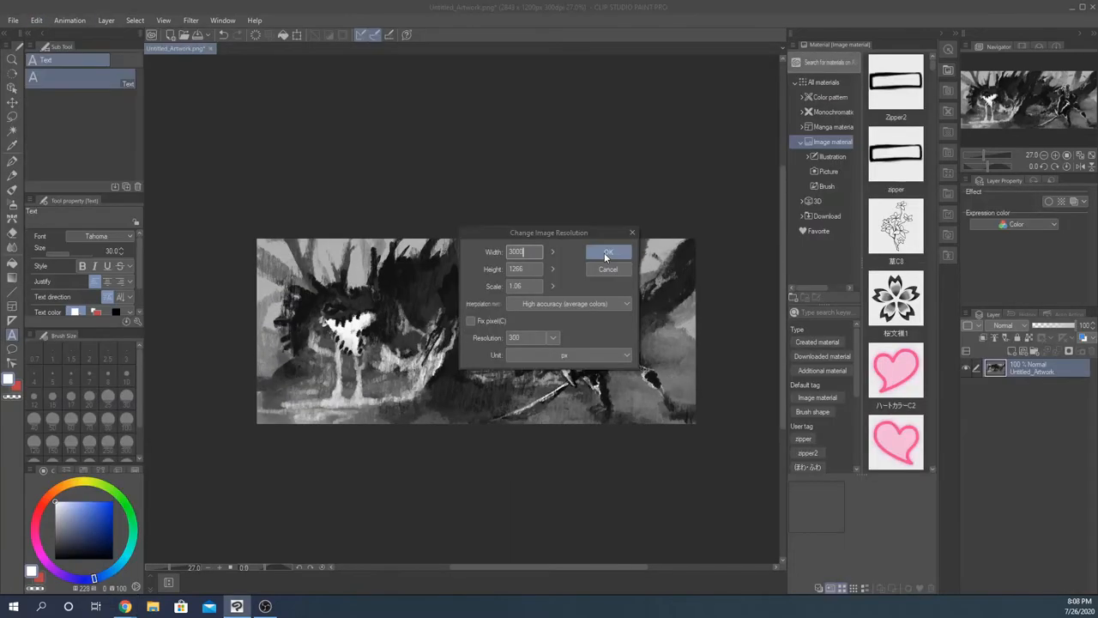
# Confirm enlarging the sketch canvas to 3000 by 1266 pixels.
pyautogui.click(607, 252)
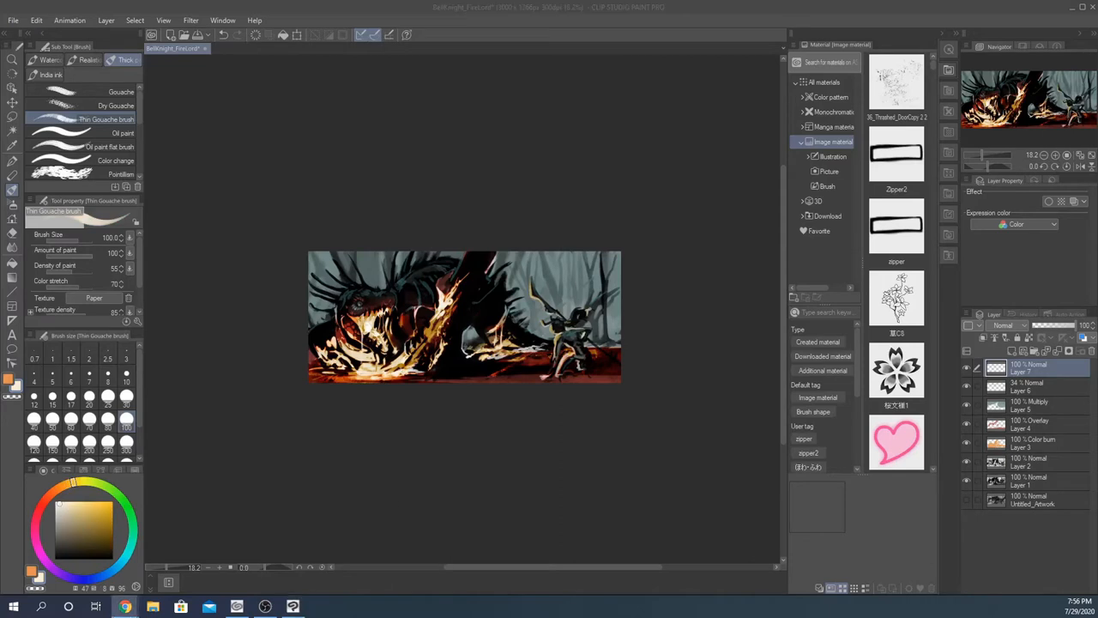
# Paint highlights into the dragon's eye and light scales beneath it.
pyautogui.rightClick(1030, 436)
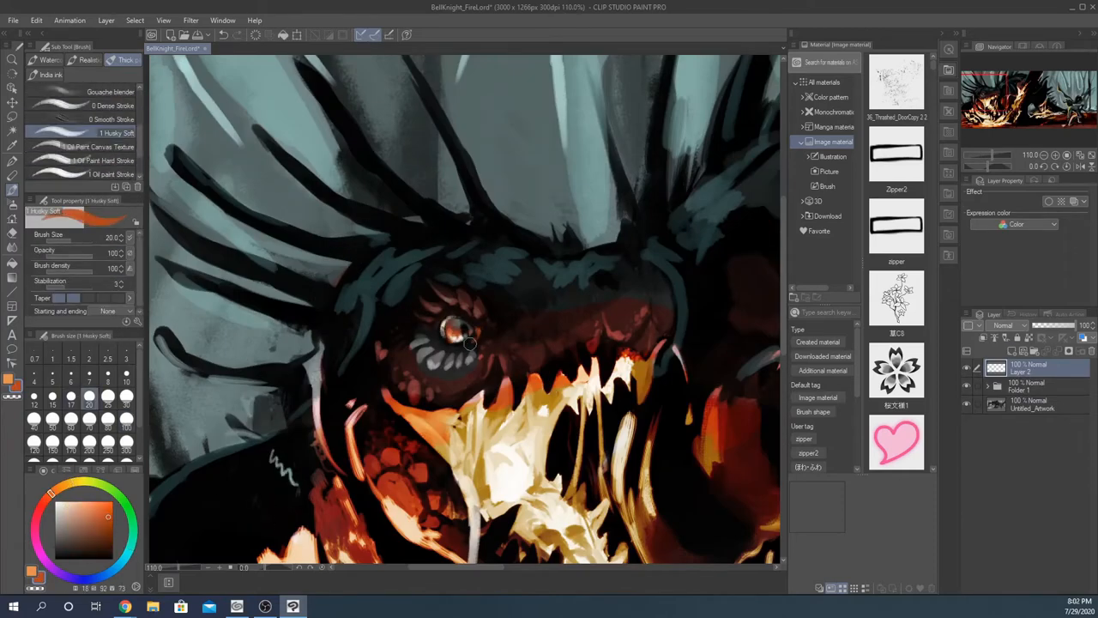
pyautogui.moveTo(470, 343); pyautogui.dragTo(483, 346)
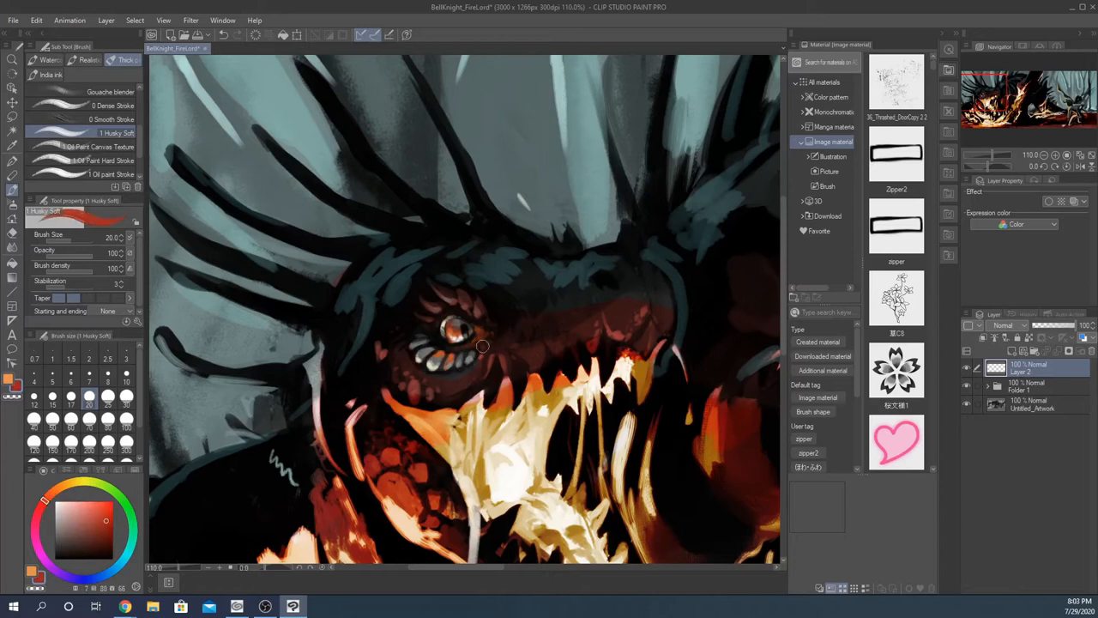
pyautogui.moveTo(481, 348); pyautogui.dragTo(420, 343)
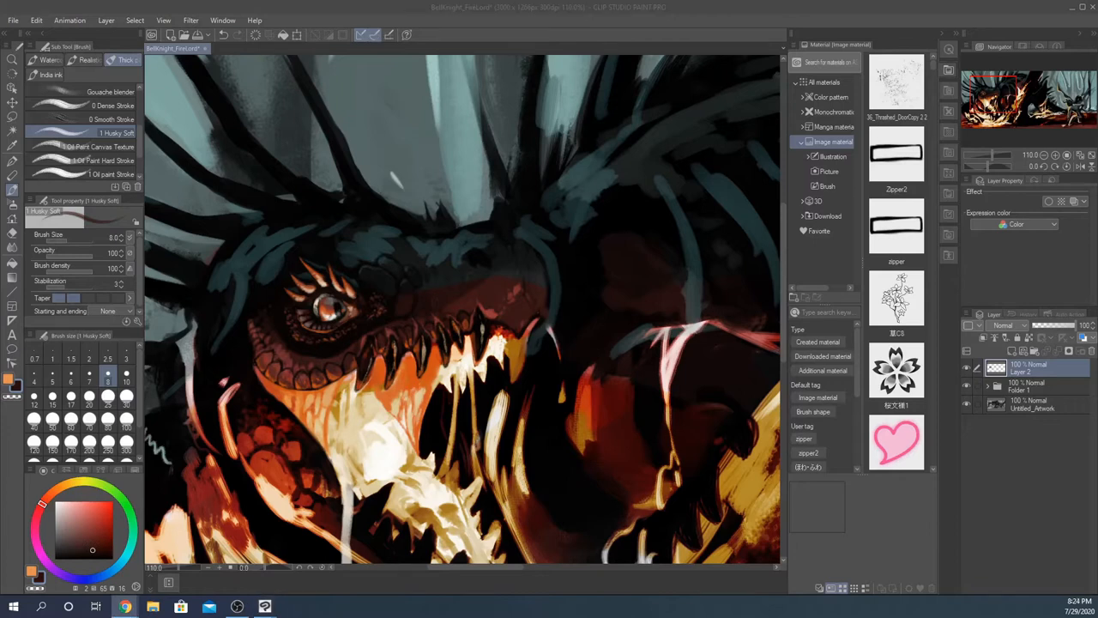
# Paint textured scale detail around the eye with the Oil Paint Canvas Texture brush.
pyautogui.click(90, 147)
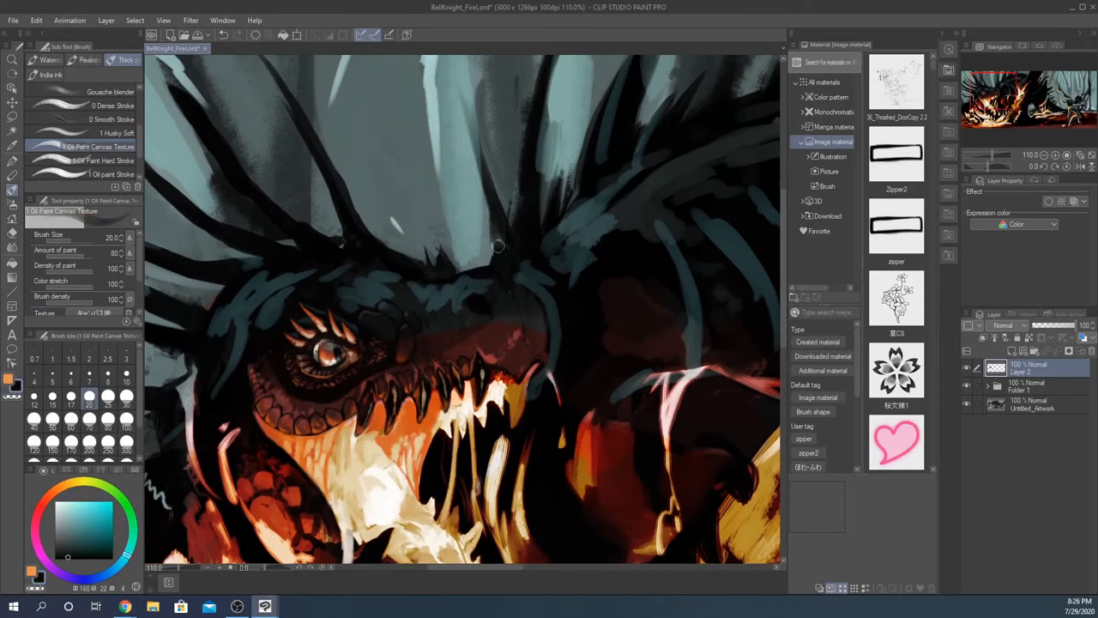
pyautogui.click(86, 133)
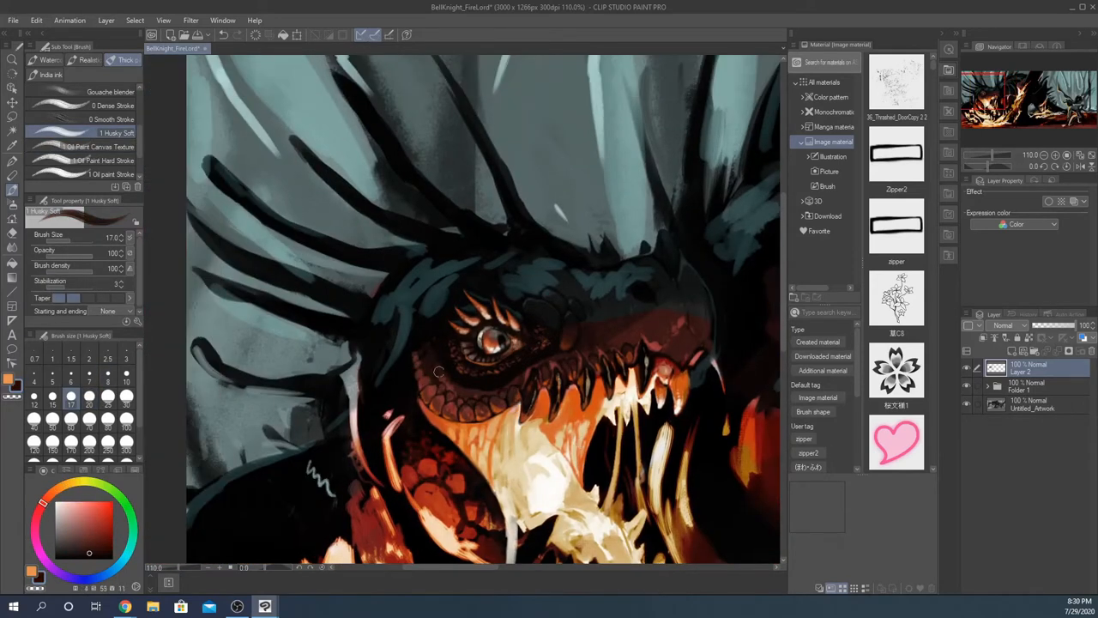
pyautogui.moveTo(438, 372); pyautogui.dragTo(461, 390)
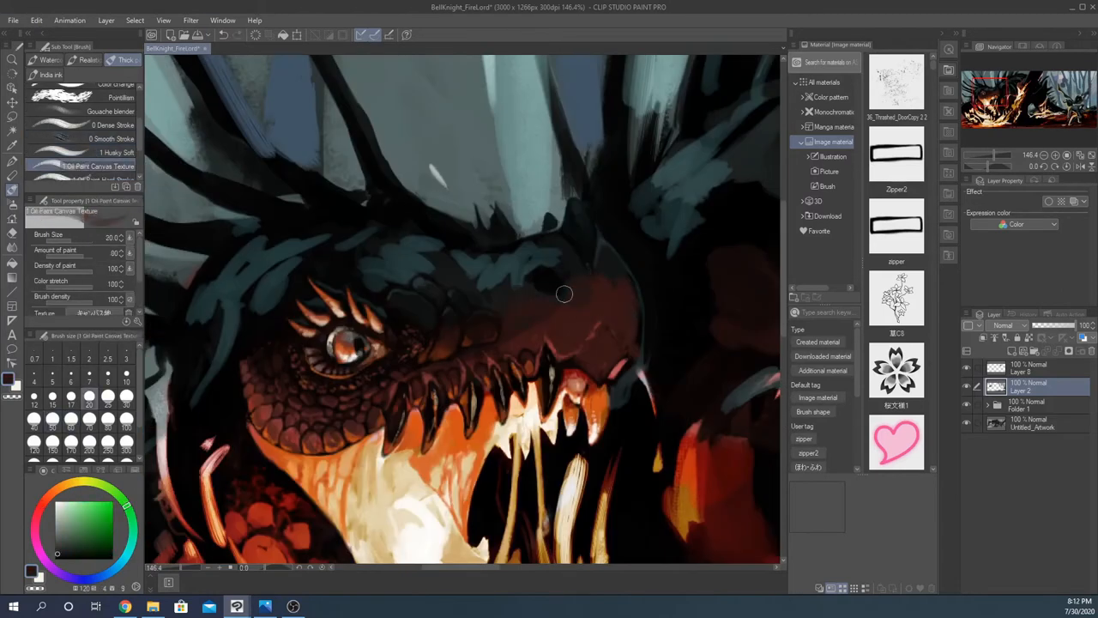
# Paint an orange glow along the dragon's jaw and refine the upper-jaw fangs.
pyautogui.click(82, 151)
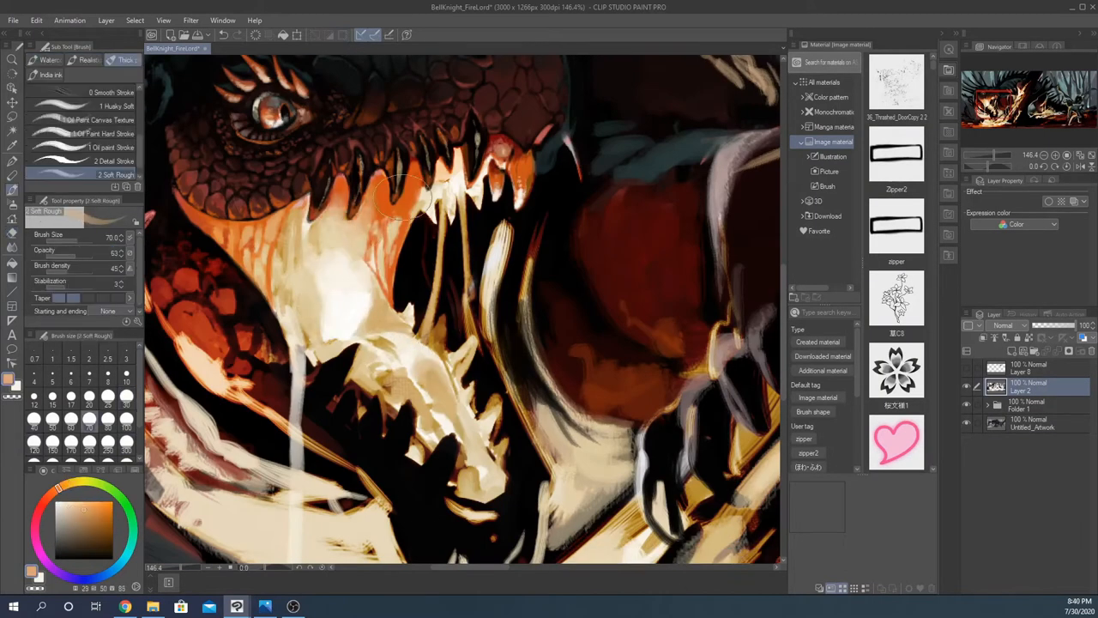
pyautogui.moveTo(404, 198); pyautogui.dragTo(459, 434)
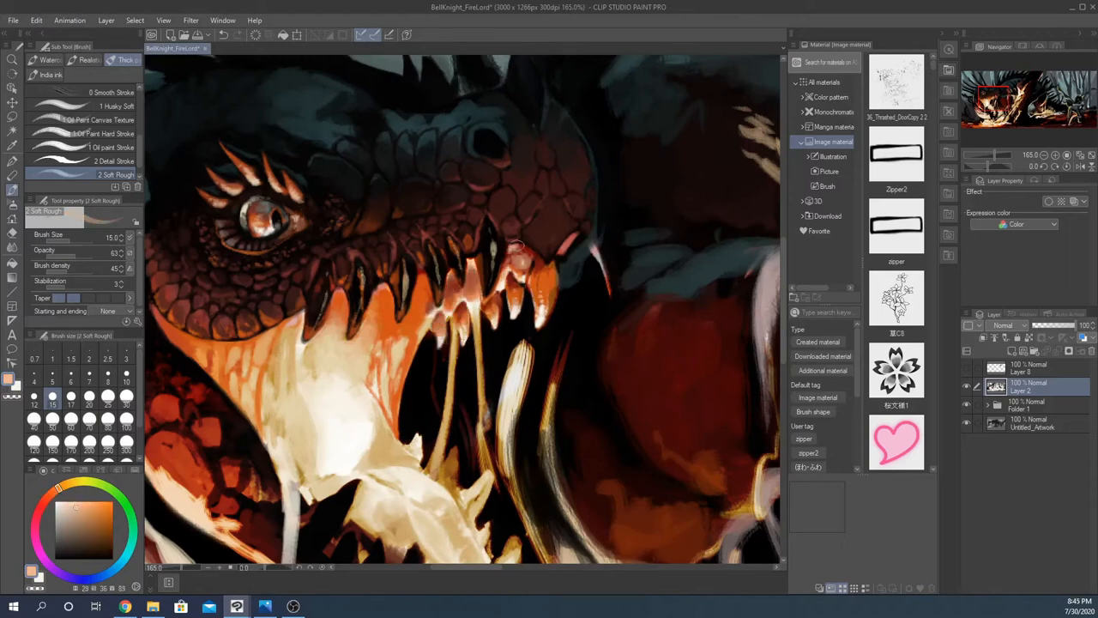
pyautogui.moveTo(515, 257); pyautogui.dragTo(584, 249)
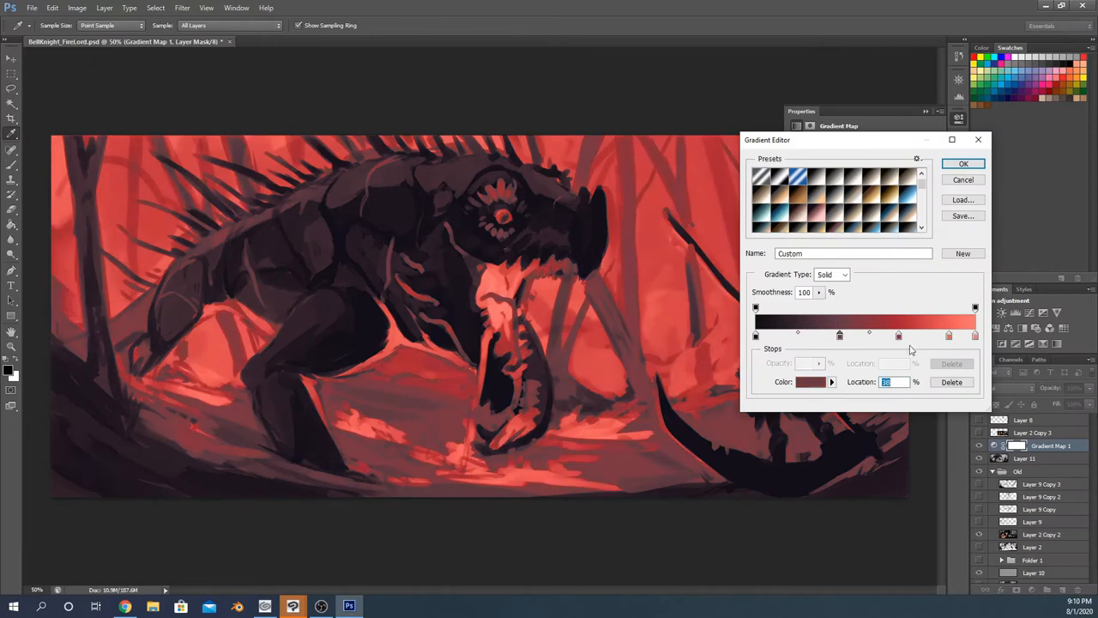
# Adjust a colour stop of the dark-to-red gradient map.
pyautogui.click(962, 163)
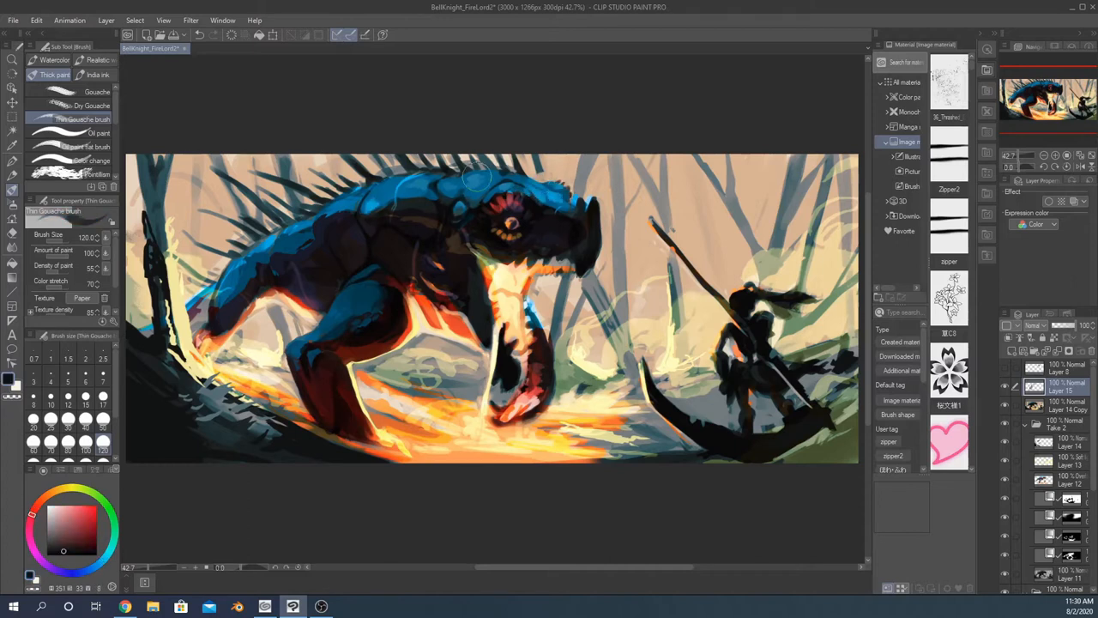
# Paint blue highlights across the dragon's back and sharpen the teeth and lower jaw edge.
pyautogui.moveTo(477, 177); pyautogui.dragTo(313, 332)
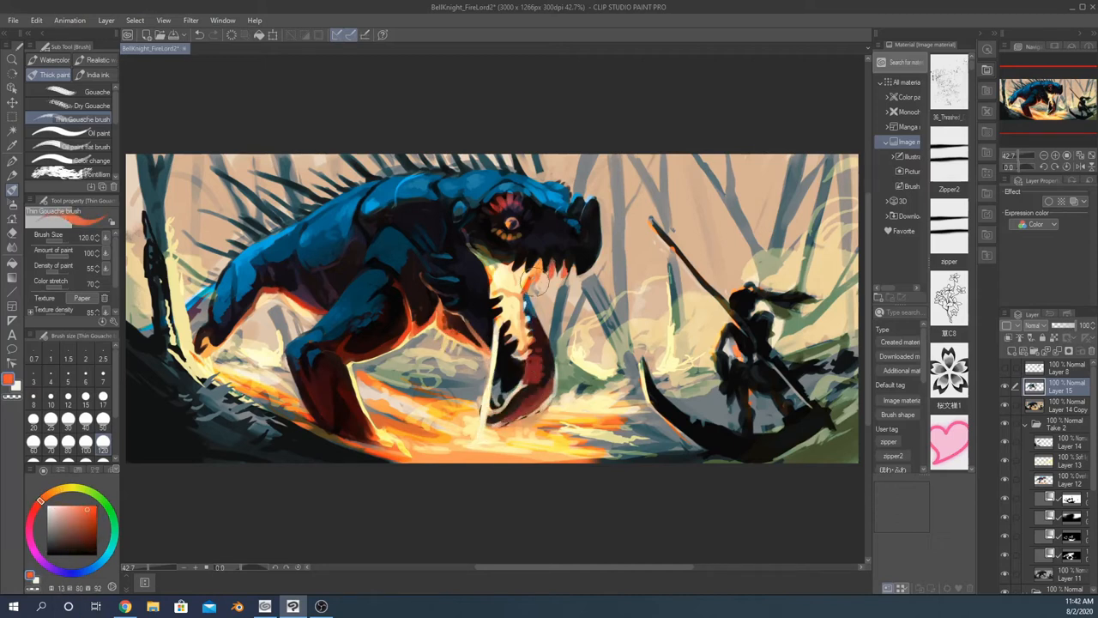
pyautogui.moveTo(514, 291); pyautogui.dragTo(575, 266)
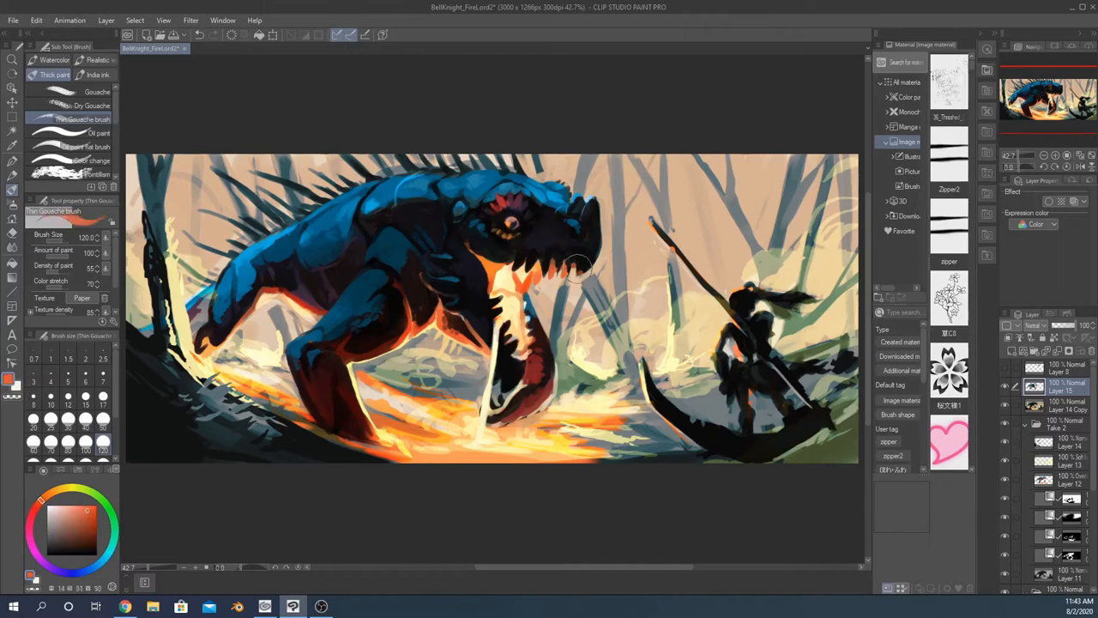
pyautogui.moveTo(583, 266); pyautogui.dragTo(292, 219)
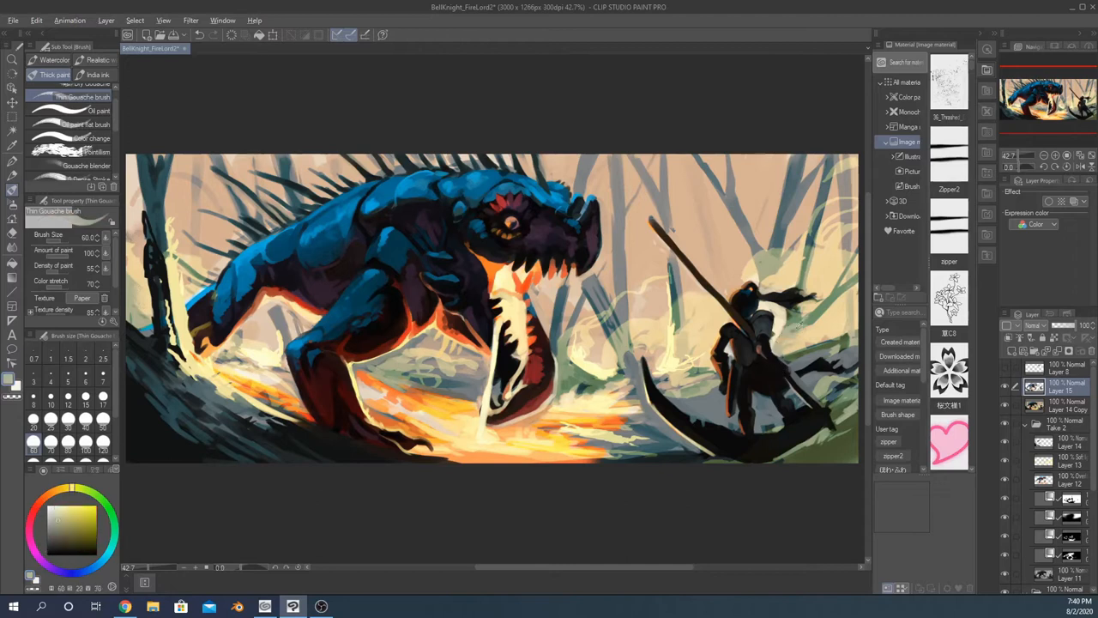
# Apply Color Balance with halftones pushed toward red and shadows shifted to magenta (-14).
pyautogui.click(106, 20)
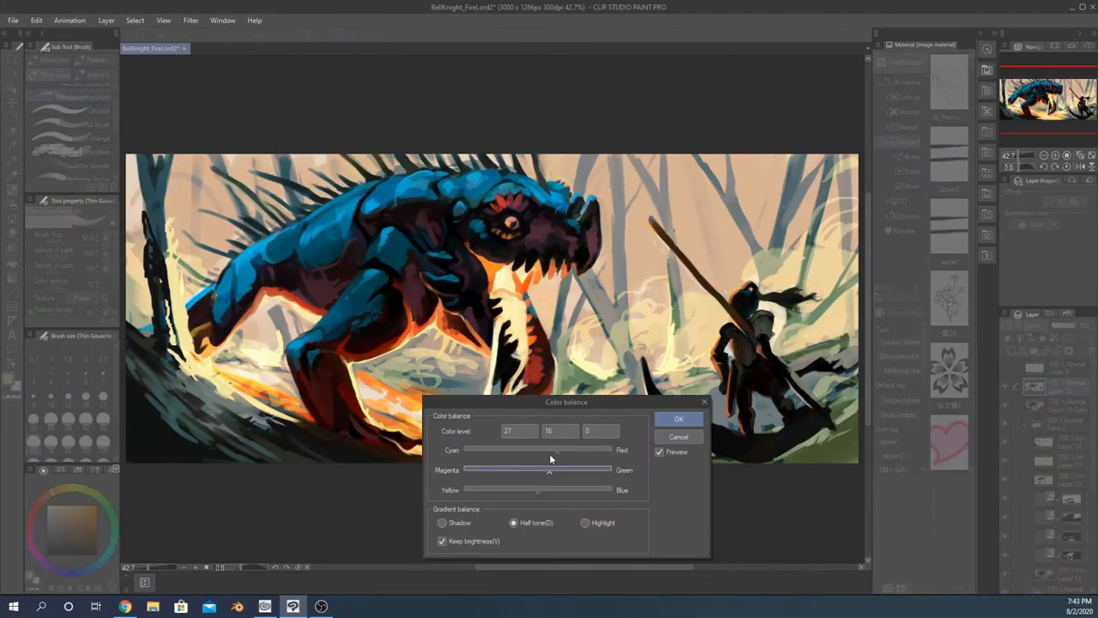
pyautogui.click(679, 418)
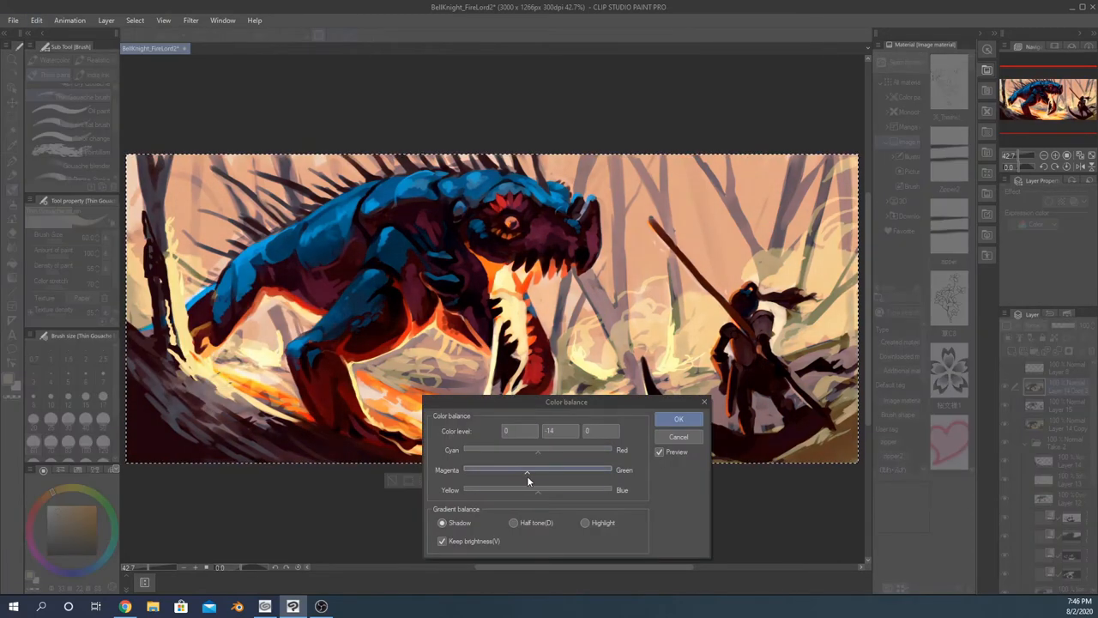
pyautogui.click(679, 419)
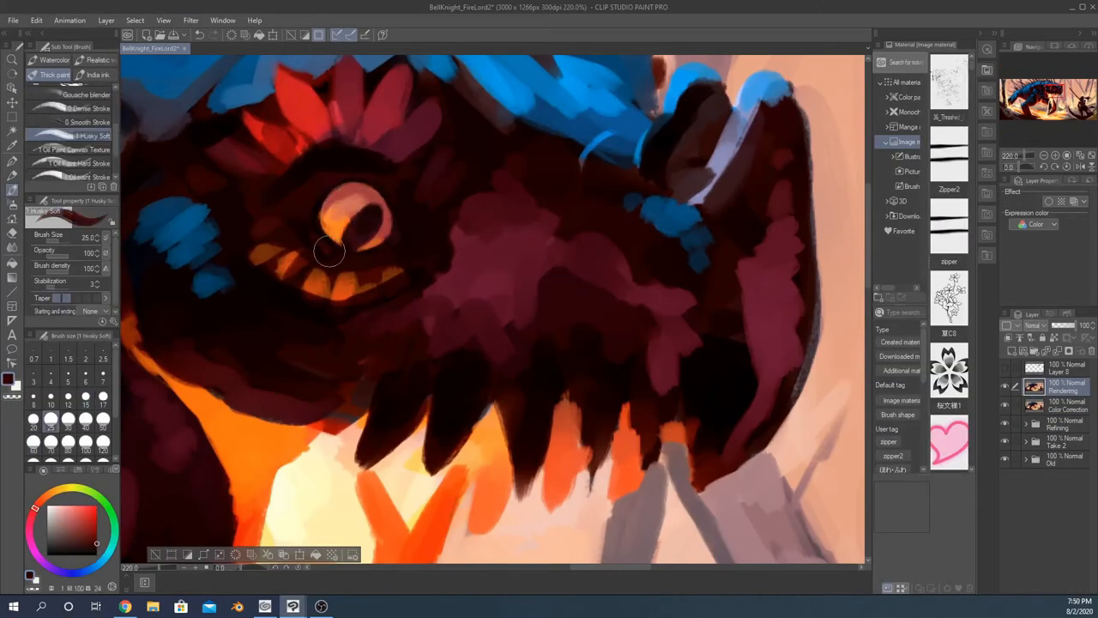
# Paint dark maroon over the dragon's face around the glowing eye and jaw.
pyautogui.moveTo(331, 251); pyautogui.dragTo(307, 152)
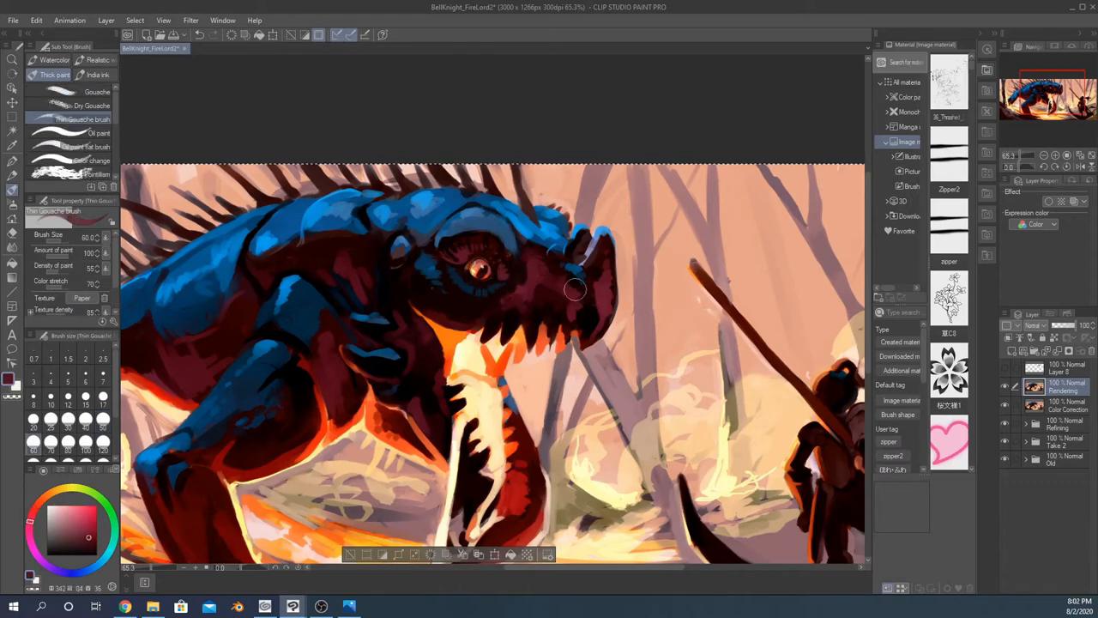
# Add blue highlights along the snout and across the head, and refine the jaw and chest.
pyautogui.moveTo(571, 296); pyautogui.dragTo(584, 257)
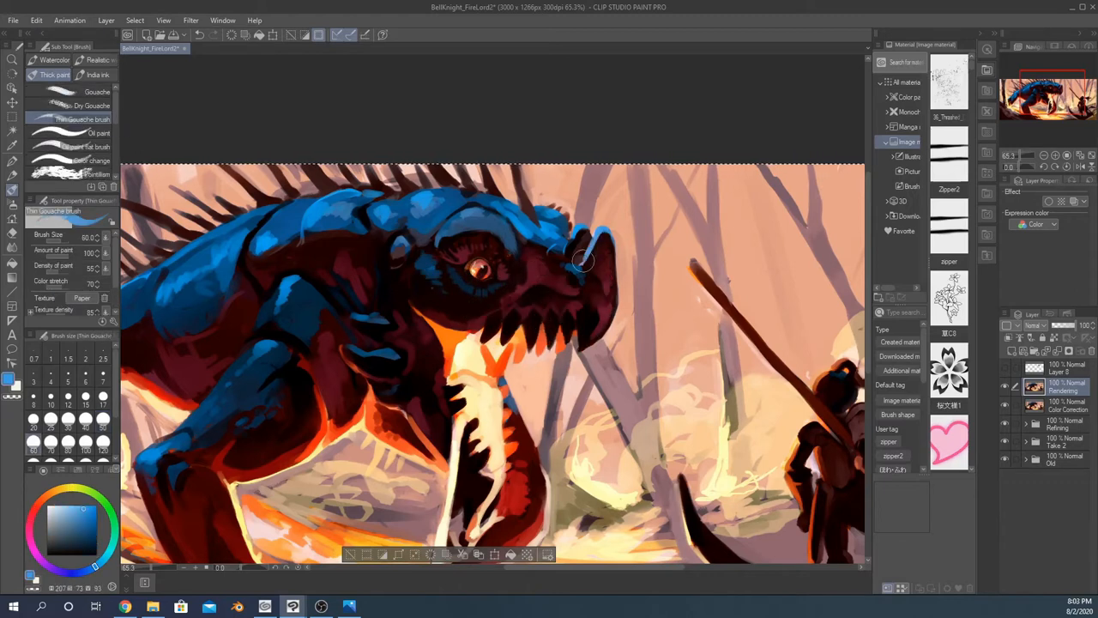
pyautogui.moveTo(584, 262); pyautogui.dragTo(600, 296)
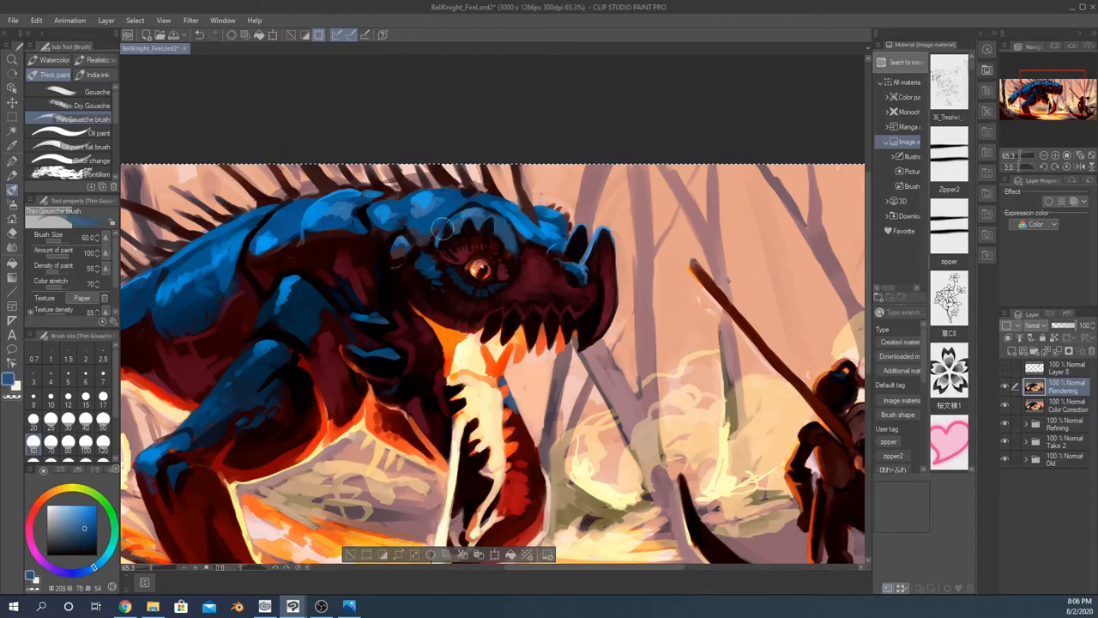
pyautogui.moveTo(447, 227); pyautogui.dragTo(532, 231)
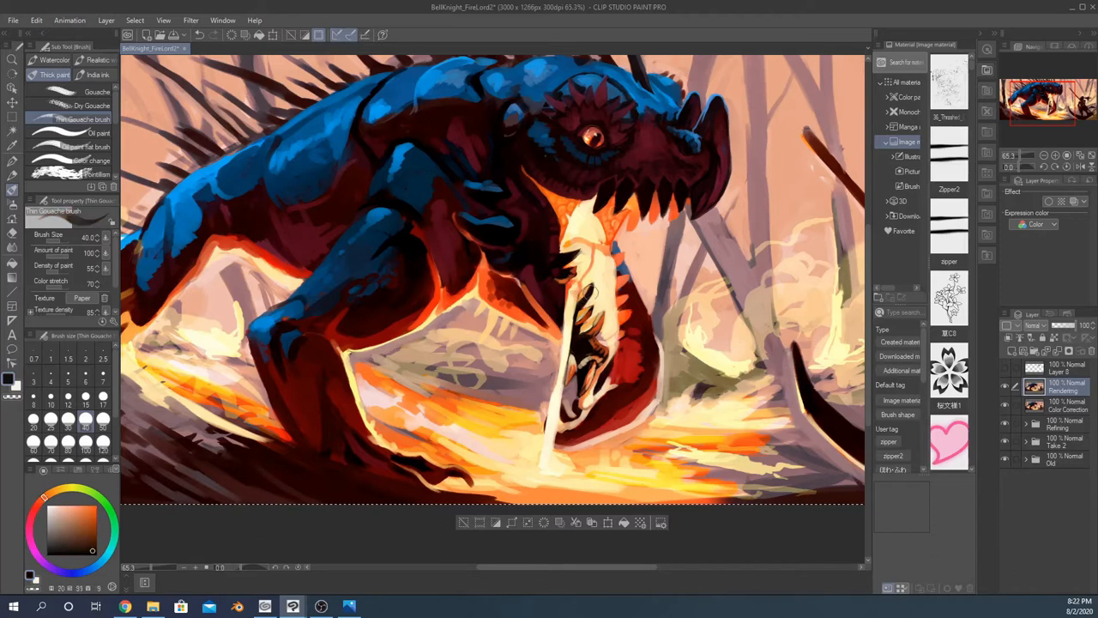
pyautogui.moveTo(592, 309); pyautogui.dragTo(588, 369)
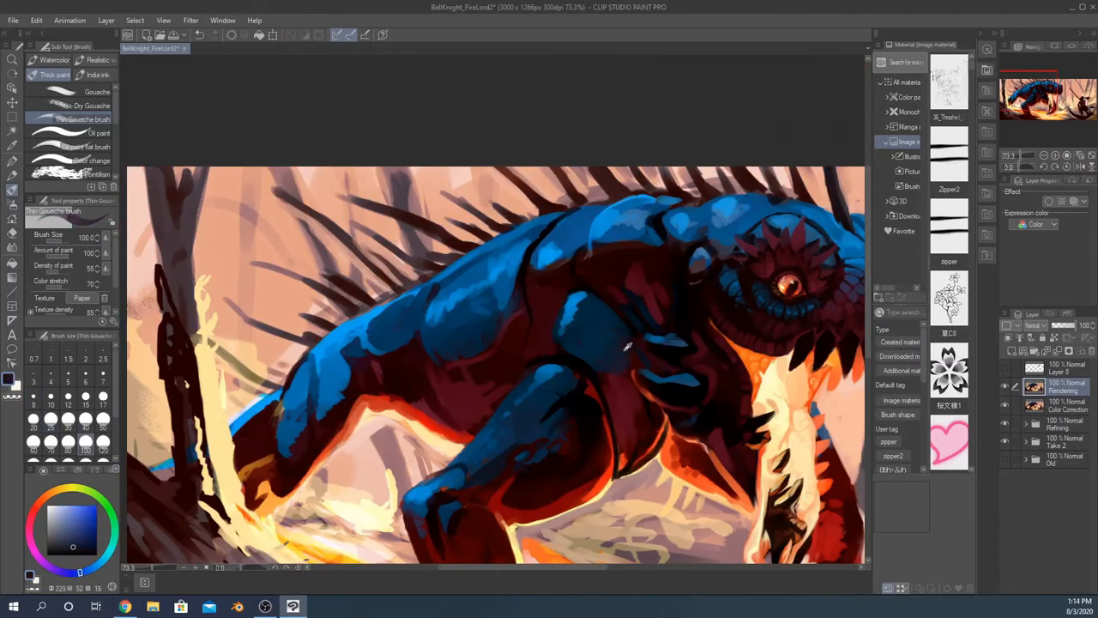
# Paint blue highlights along the dragon's back and shoulder.
pyautogui.moveTo(626, 343); pyautogui.dragTo(562, 313)
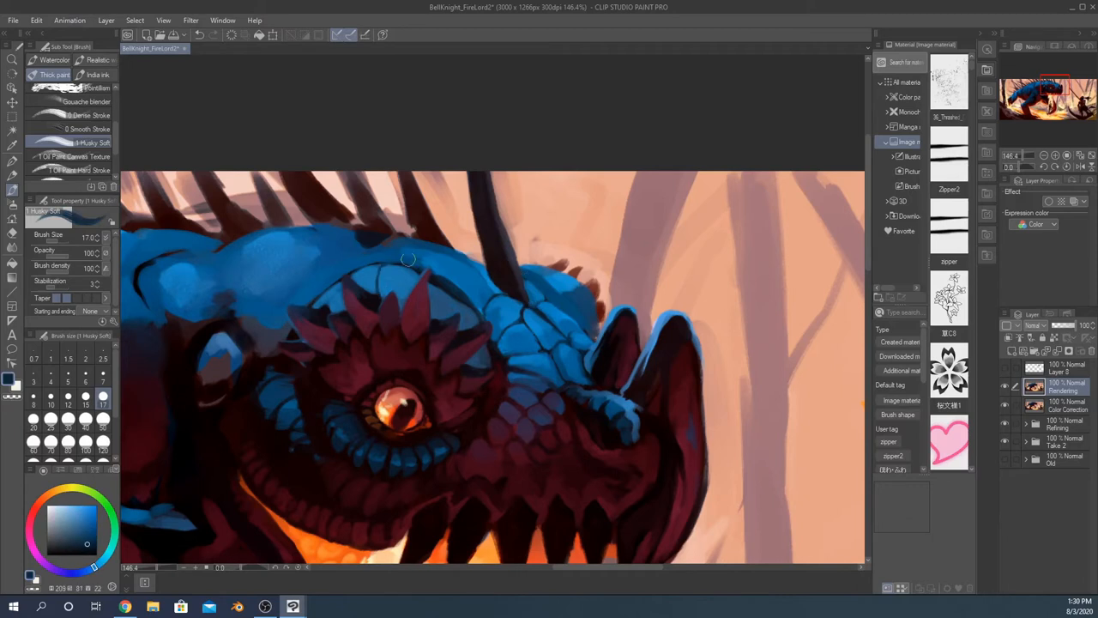
# Paint small blue scales across the dragon's head and over its brow.
pyautogui.moveTo(408, 259); pyautogui.dragTo(444, 310)
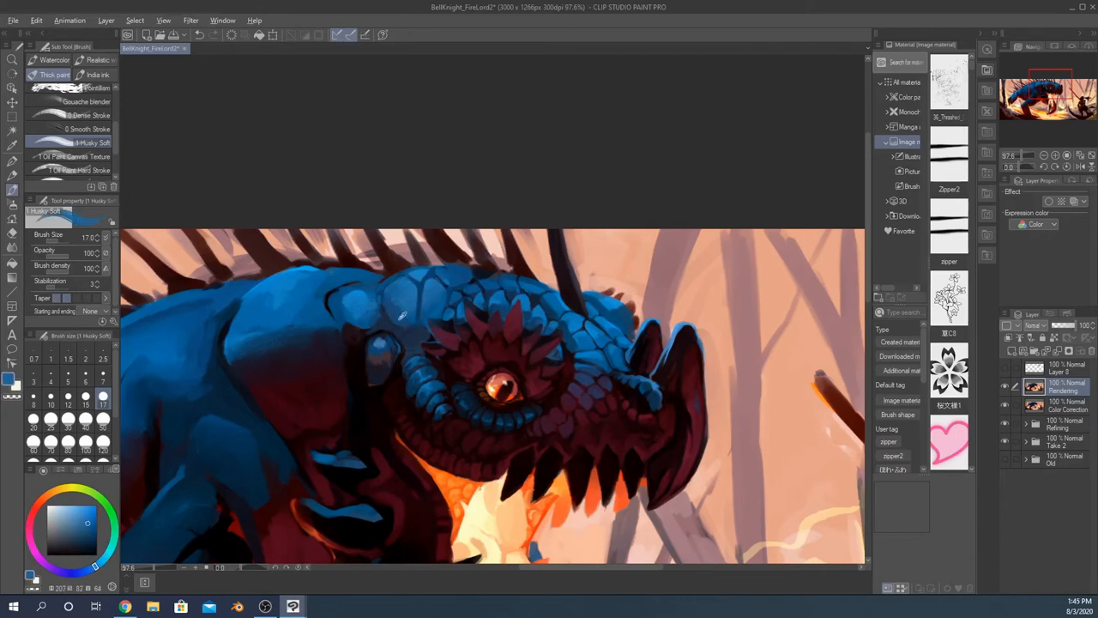
pyautogui.moveTo(395, 318); pyautogui.dragTo(416, 327)
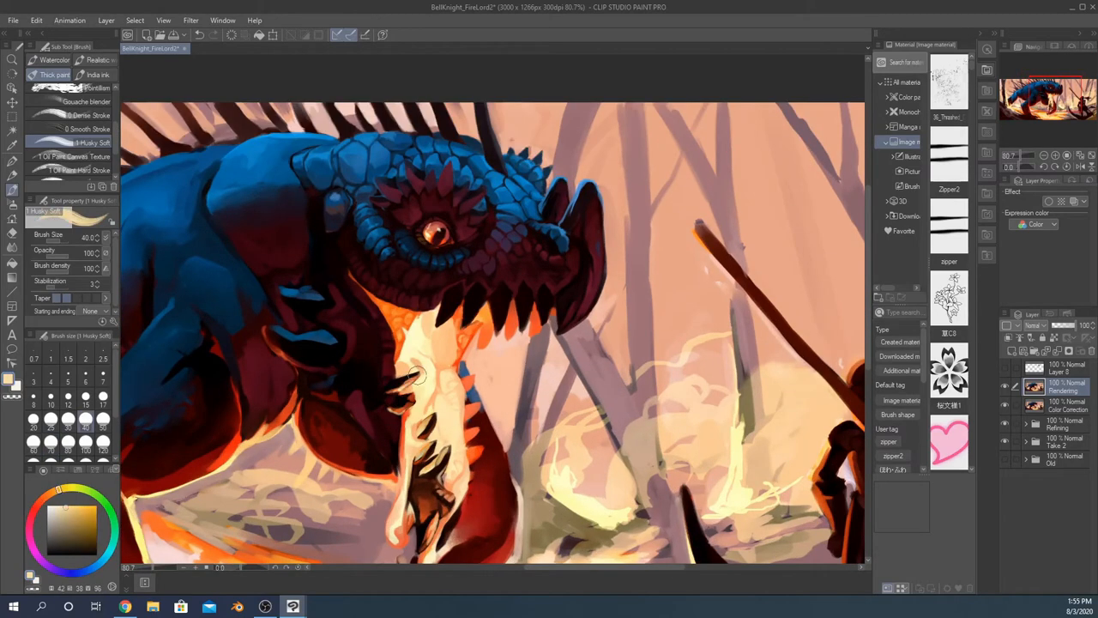
# Paint pale highlights along the fire breath, then lighter blue highlights on the neck scales.
pyautogui.moveTo(417, 376); pyautogui.dragTo(352, 335)
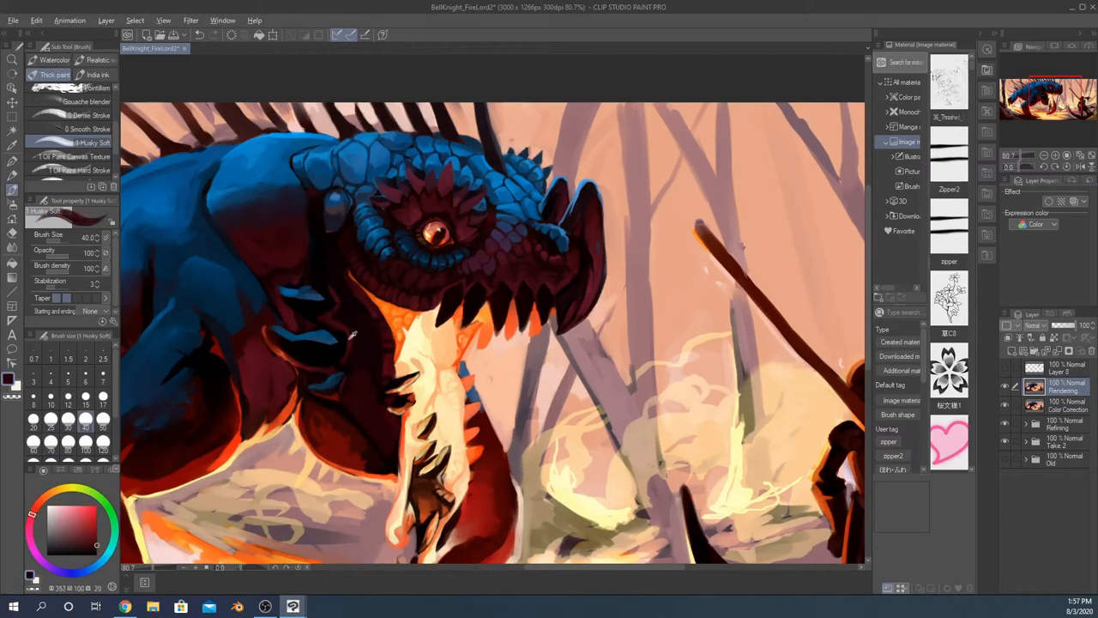
pyautogui.click(223, 20)
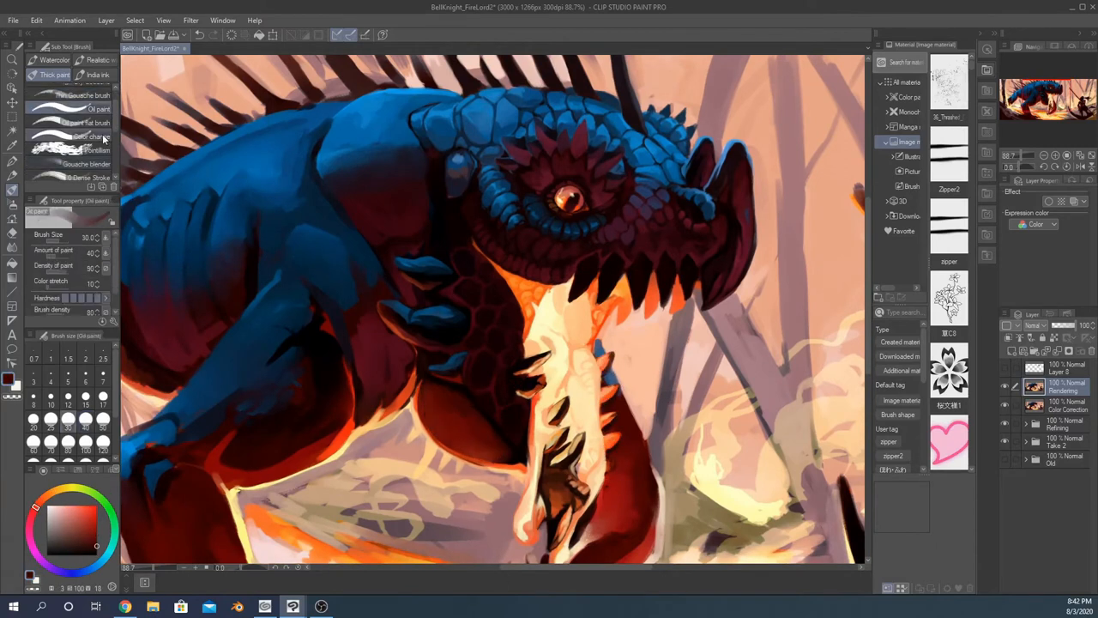
pyautogui.click(84, 95)
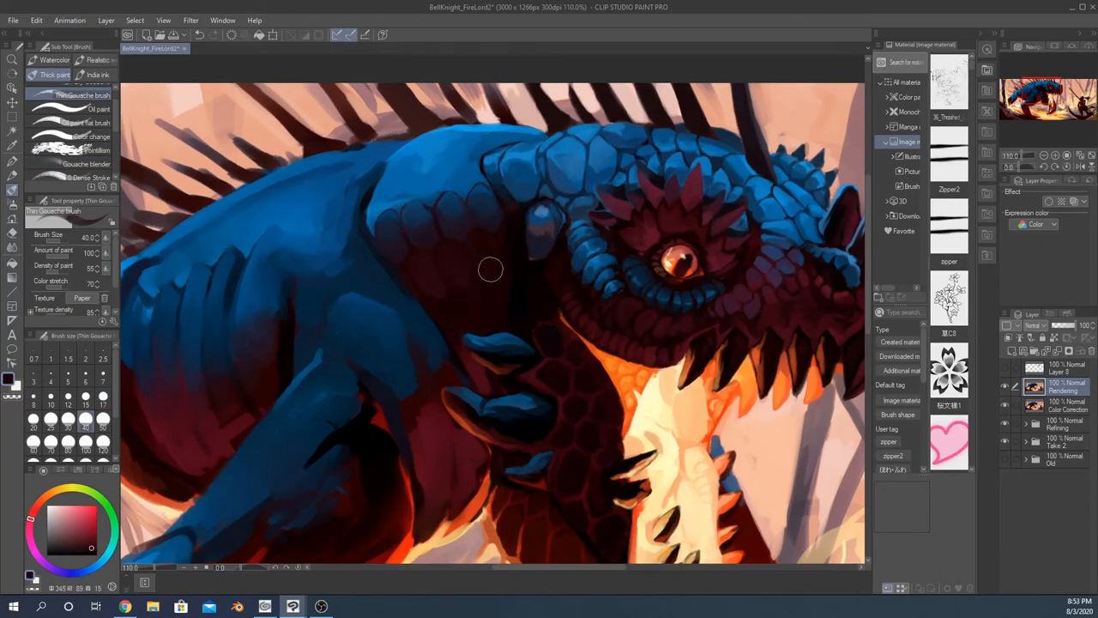
pyautogui.moveTo(321, 607)
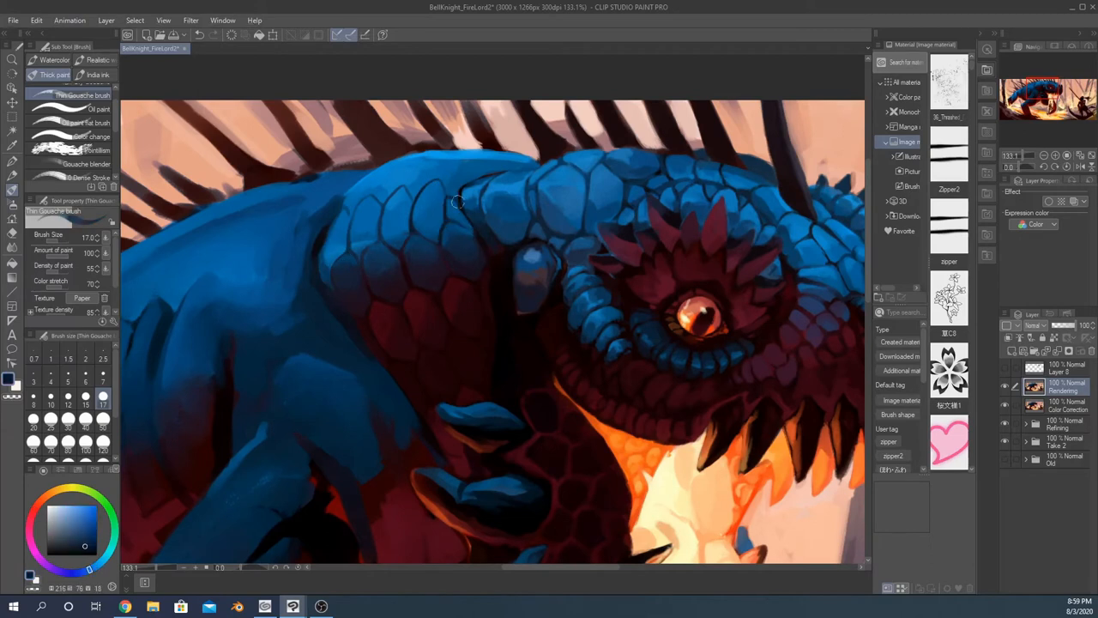
pyautogui.moveTo(460, 202); pyautogui.dragTo(364, 249)
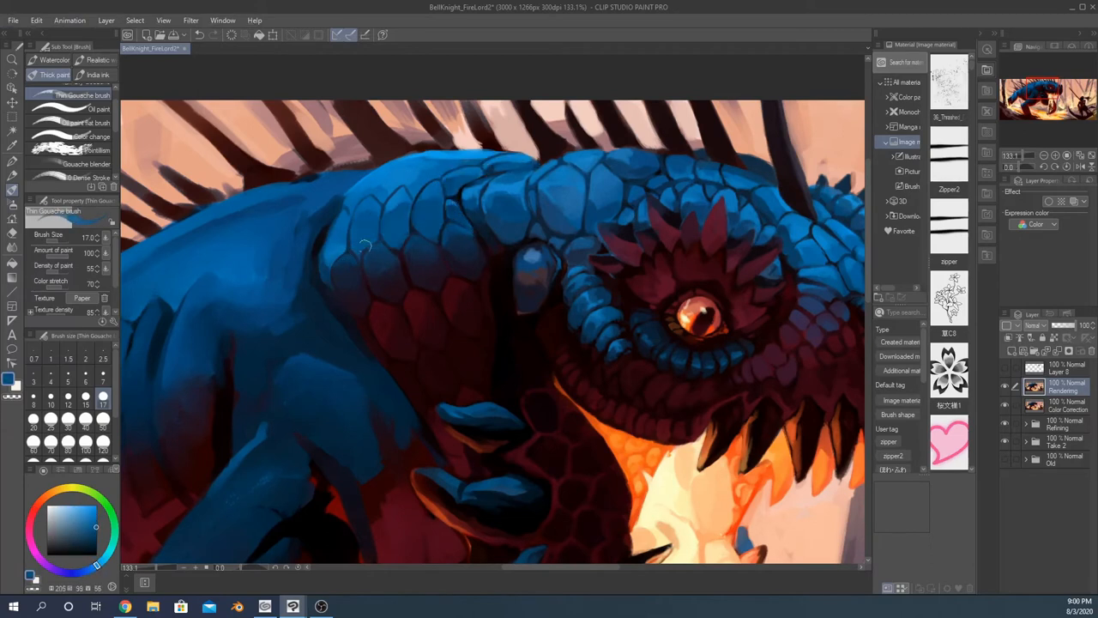
pyautogui.moveTo(369, 241); pyautogui.dragTo(403, 266)
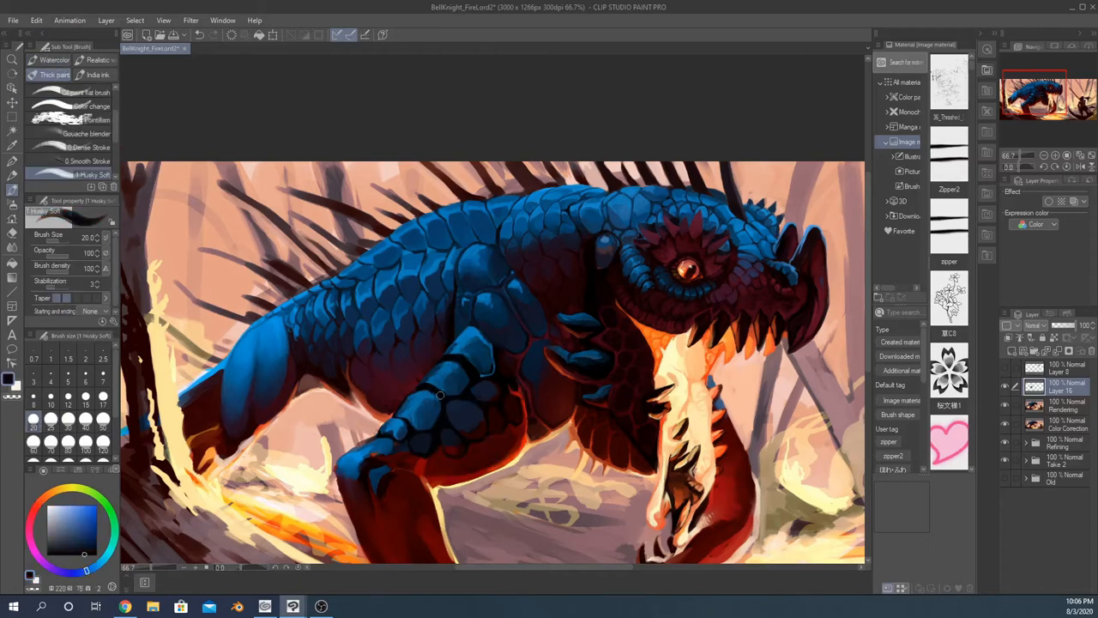
# Paint thin orange glow lines between the forelimb and belly scales with Husky Soft.
pyautogui.moveTo(440, 395); pyautogui.dragTo(494, 401)
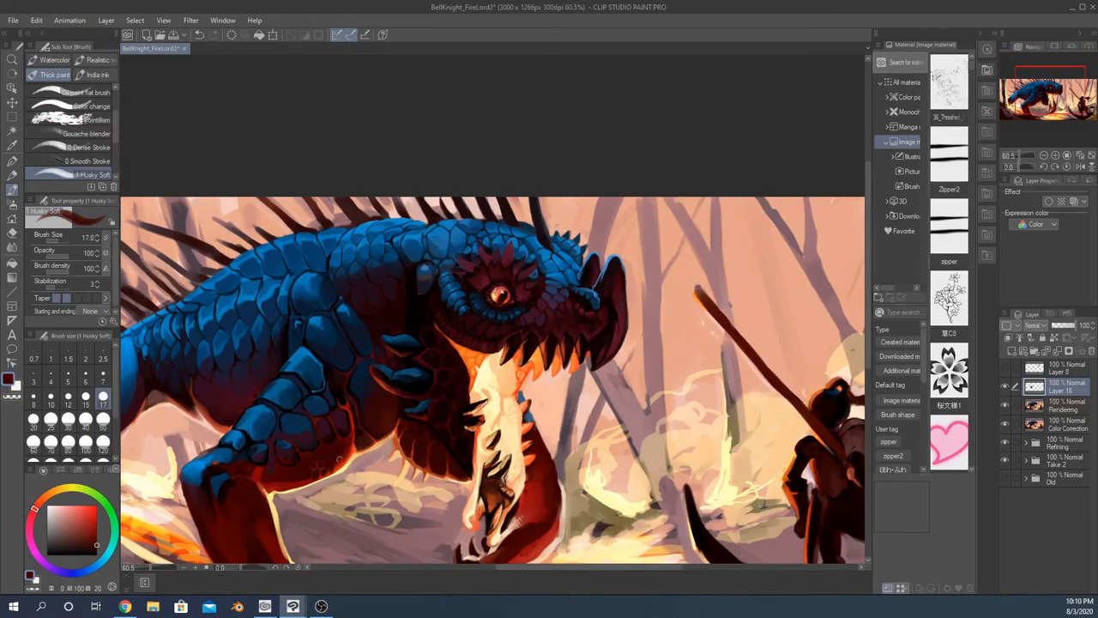
pyautogui.click(318, 455)
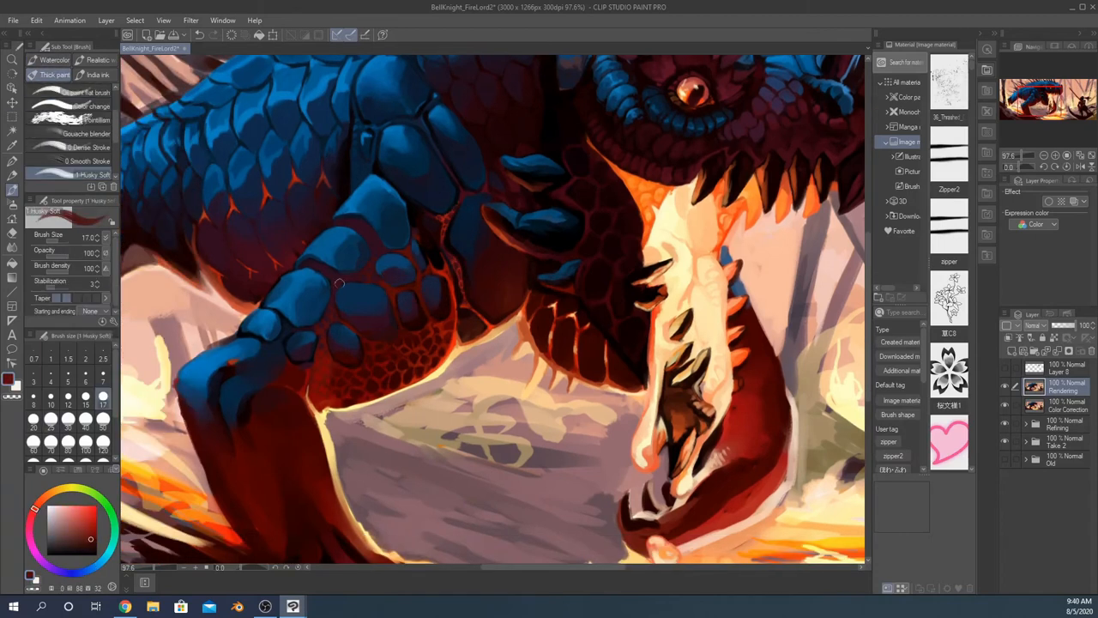
pyautogui.moveTo(339, 283); pyautogui.dragTo(297, 372)
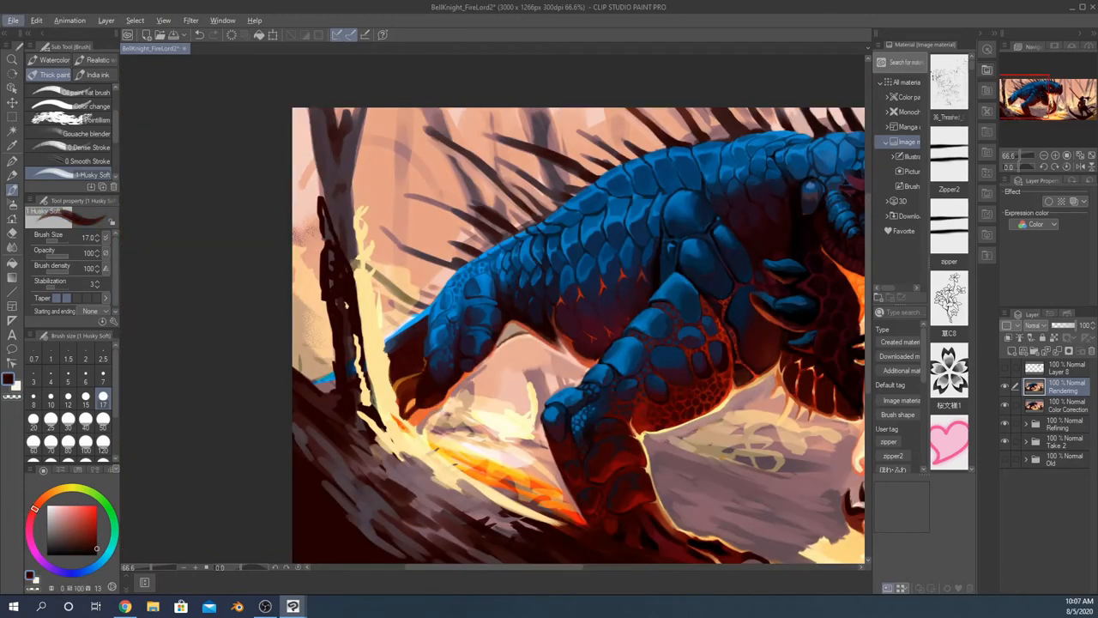
# Select the Background layer and paint dark tree trunks with the Thin Gouache brush.
pyautogui.click(55, 60)
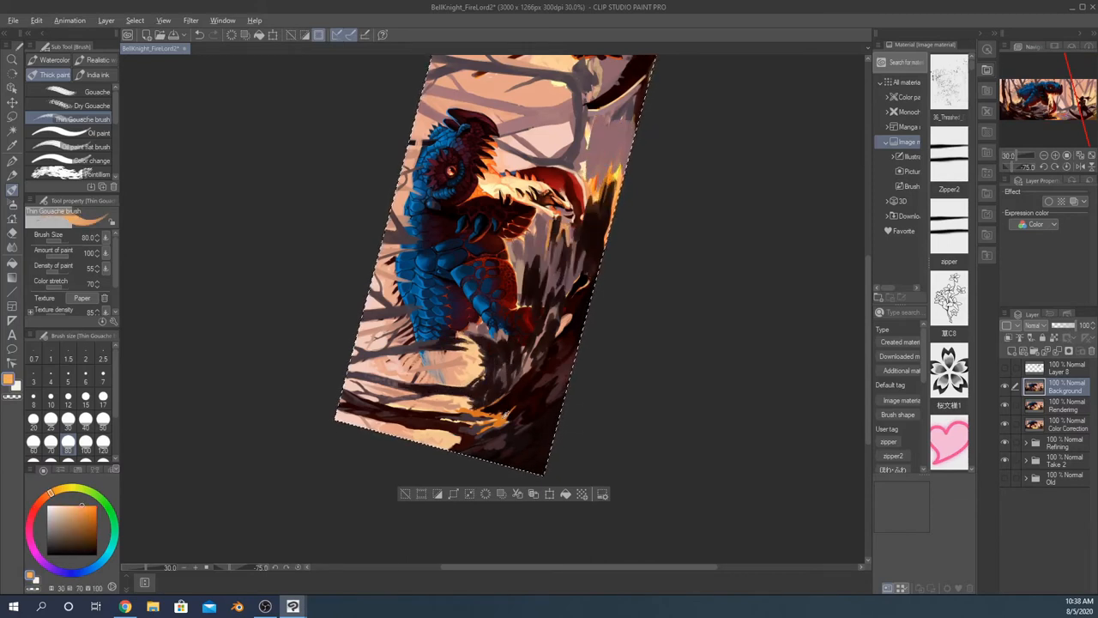
# Add Multiply and Overlay shading layers over the forest floor, then request deleting a layer.
pyautogui.moveTo(532, 241); pyautogui.dragTo(566, 283)
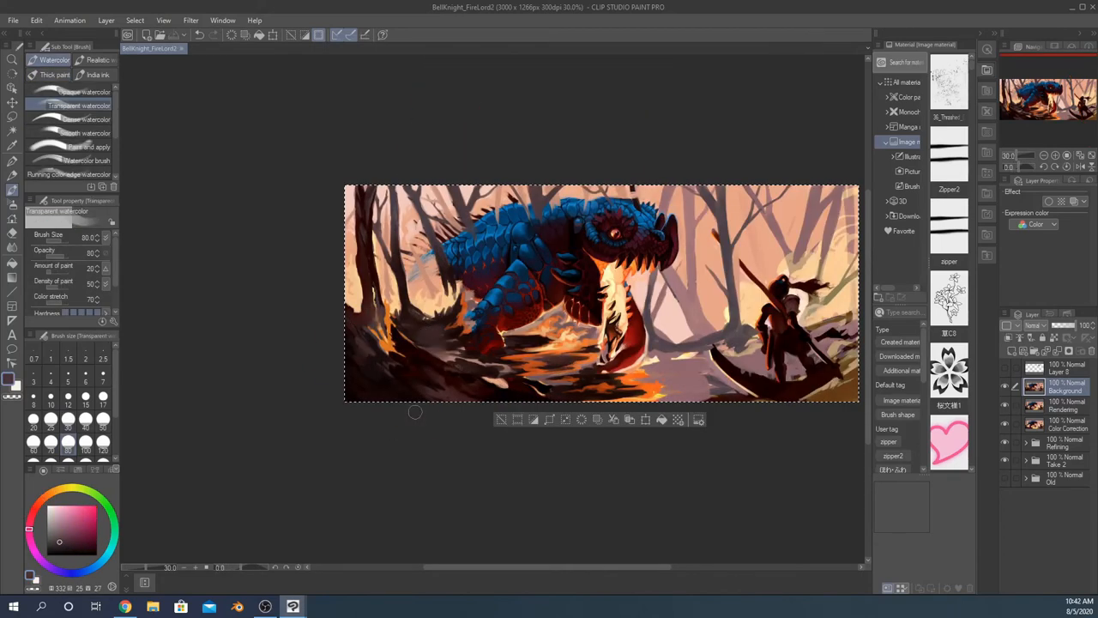
pyautogui.click(55, 75)
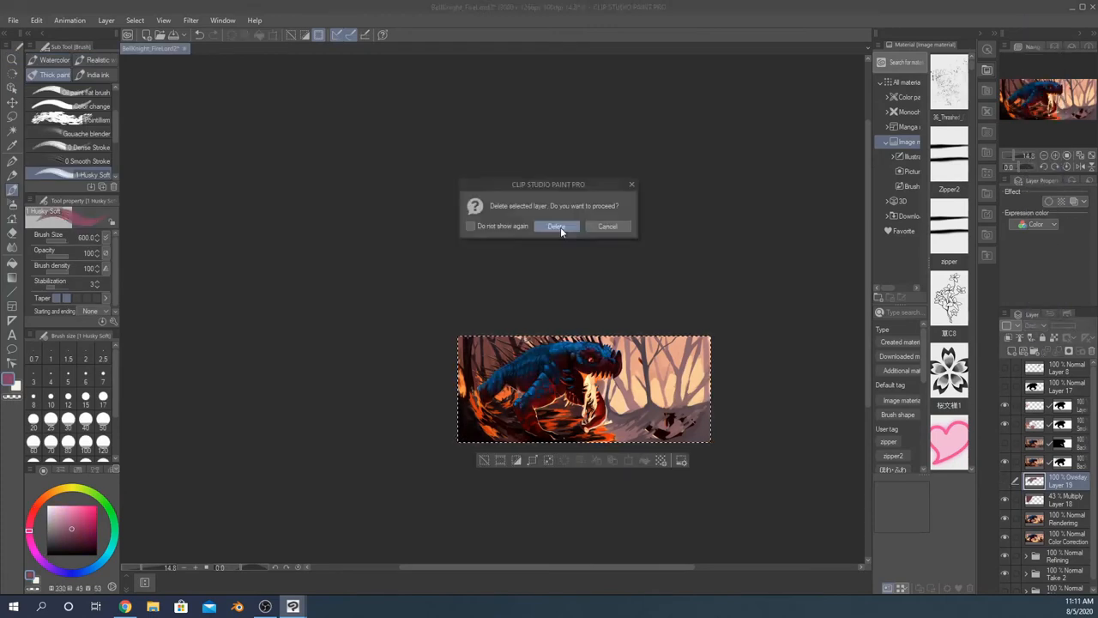
# Confirm the layer deletion and block in beige sky and green ground on the right.
pyautogui.click(556, 226)
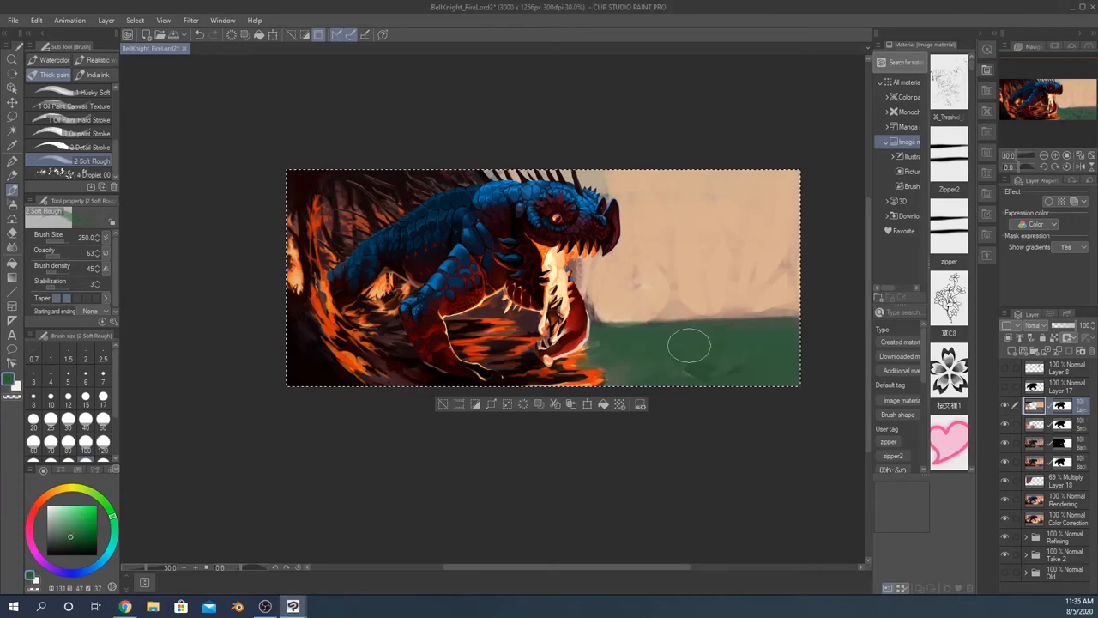
# Paint green tree trunks and ground on the right, recolouring them orange with a Color layer.
pyautogui.moveTo(669, 361); pyautogui.dragTo(652, 180)
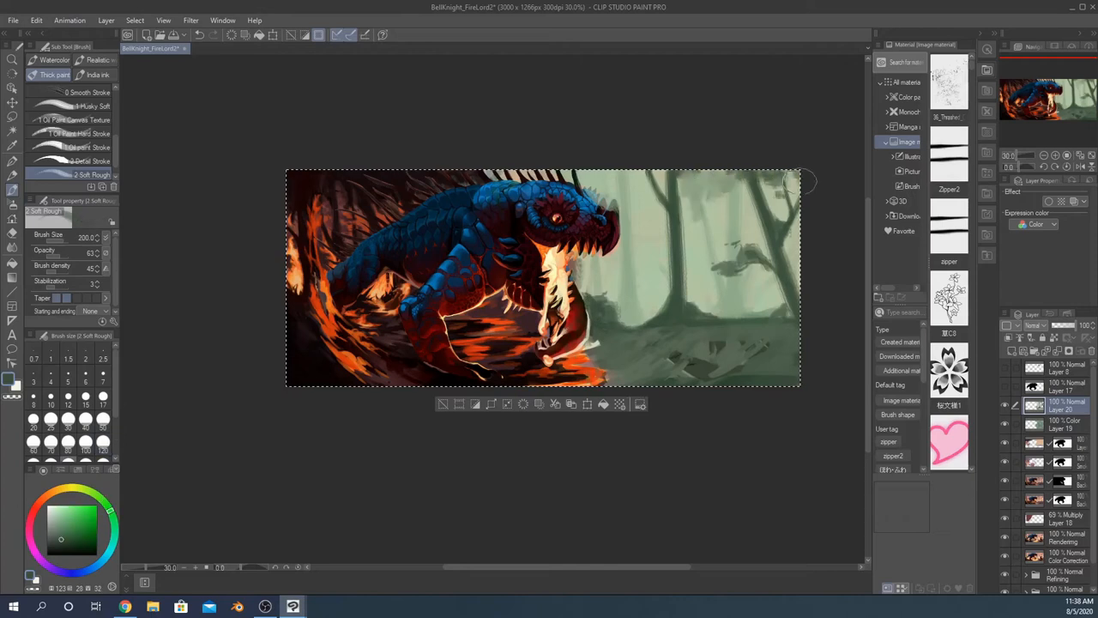
pyautogui.moveTo(798, 181); pyautogui.dragTo(627, 330)
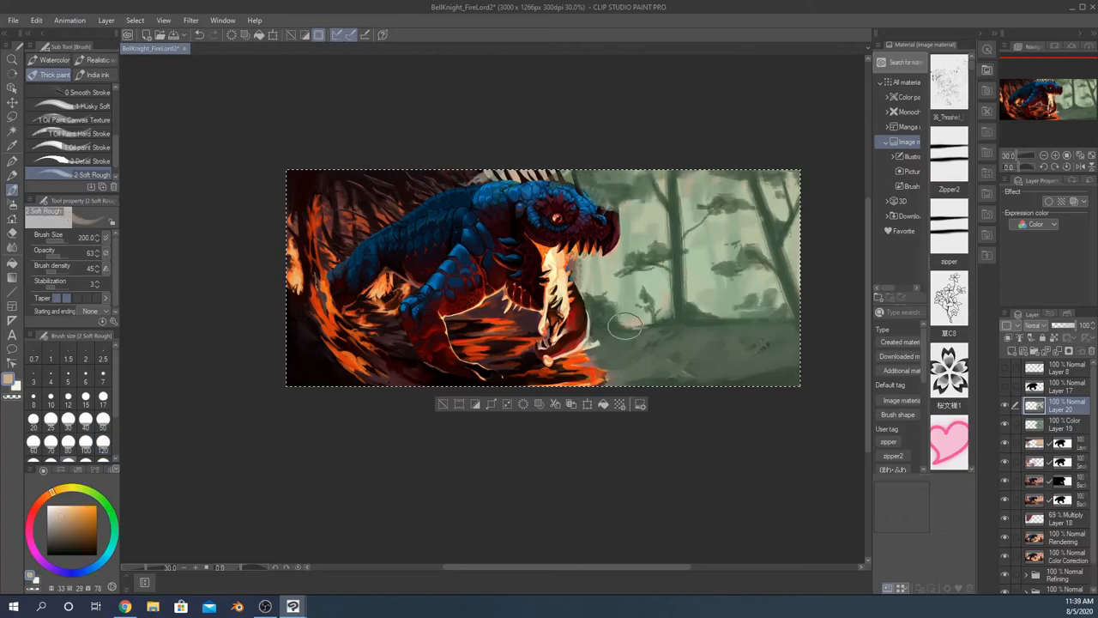
pyautogui.click(60, 538)
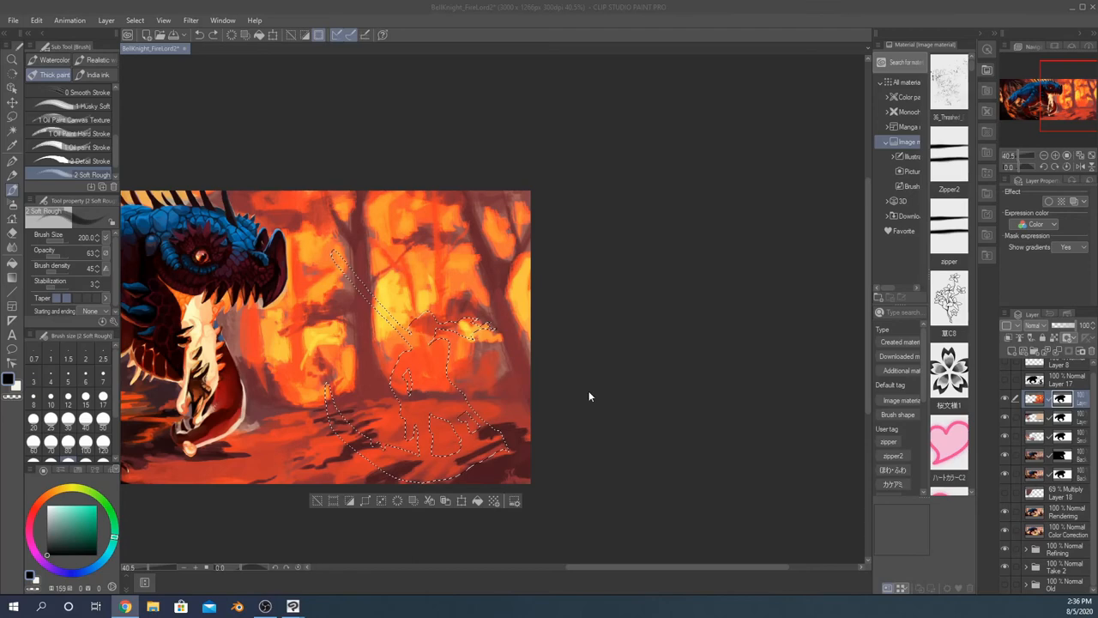
# Paint orange firelight over the dragon's leg and the ground on Layer 18 Copy.
pyautogui.click(36, 20)
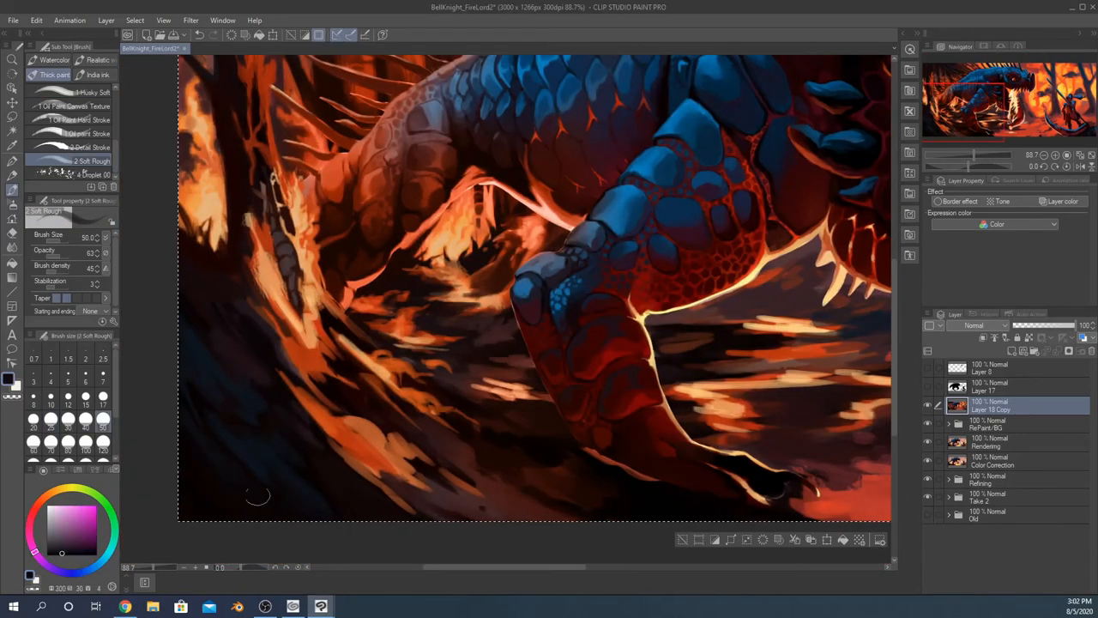
pyautogui.moveTo(258, 496); pyautogui.dragTo(387, 427)
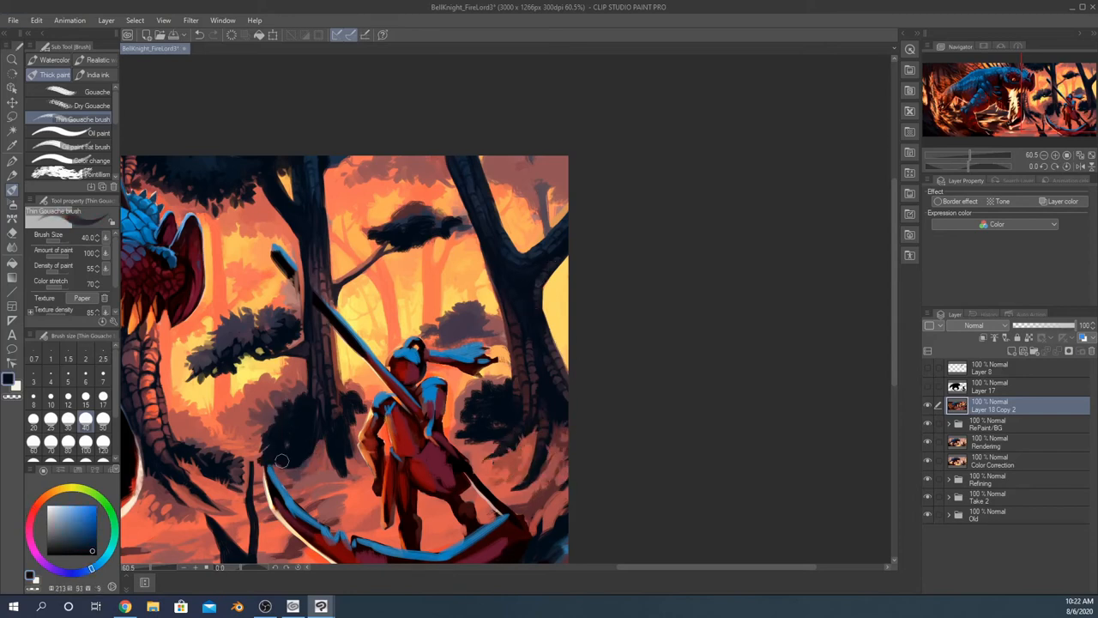
# Paint dark trees and shading into the forest behind the knight with Thin Gouache.
pyautogui.moveTo(283, 459); pyautogui.dragTo(463, 408)
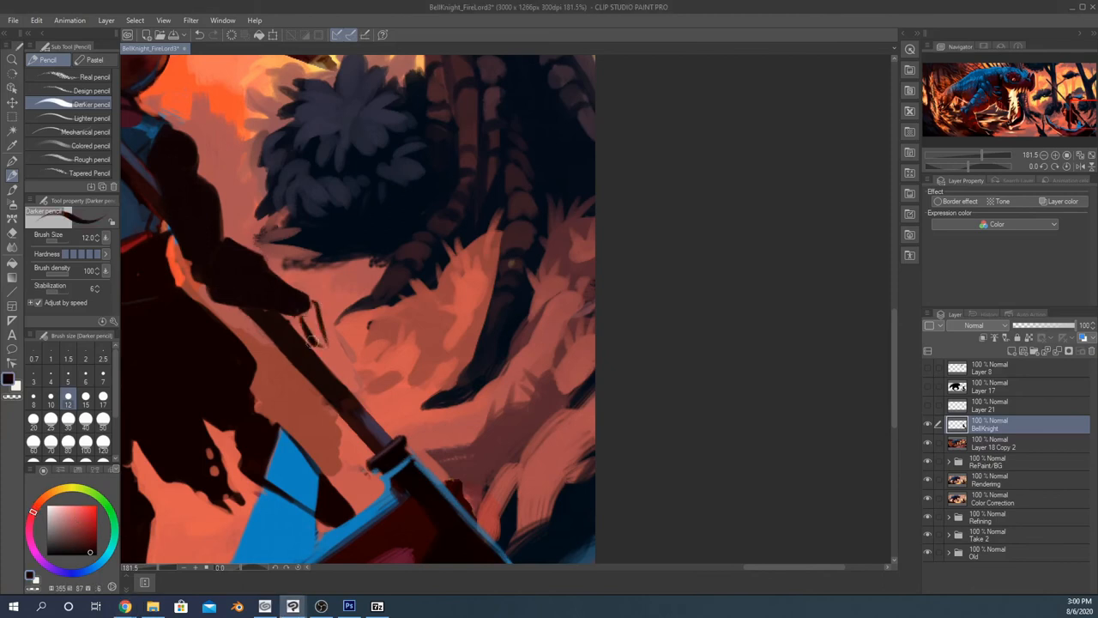
# Block in dark shapes over the knight using the Darker pencil on a new layer.
pyautogui.moveTo(309, 335); pyautogui.dragTo(291, 378)
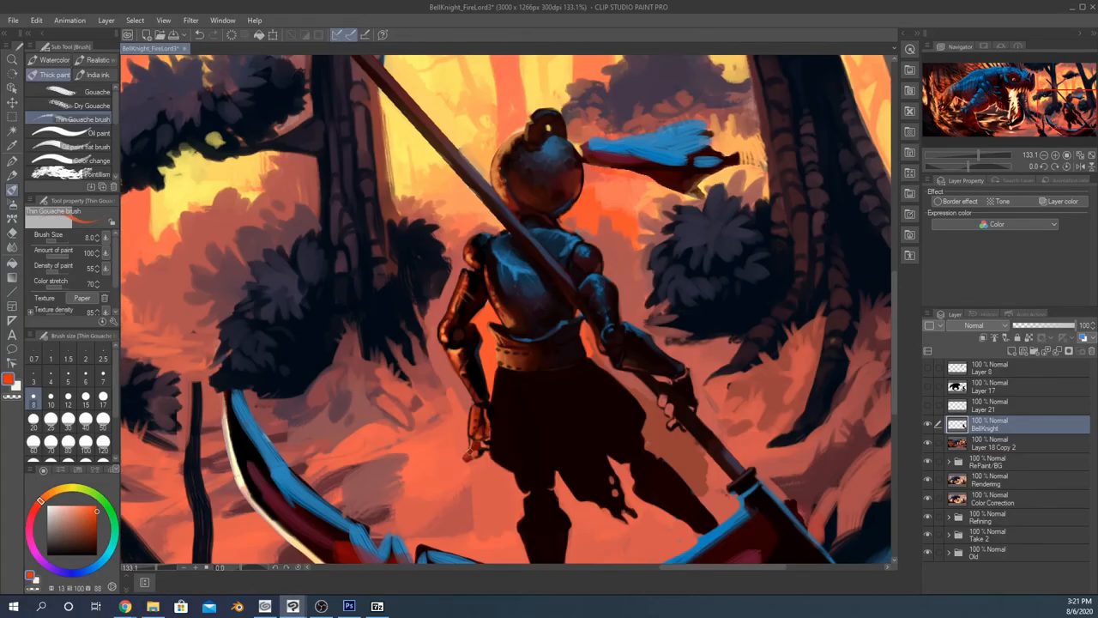
# Paint warm highlights on the knight's armour plates and sharpen the scythe blade's edge.
pyautogui.click(497, 395)
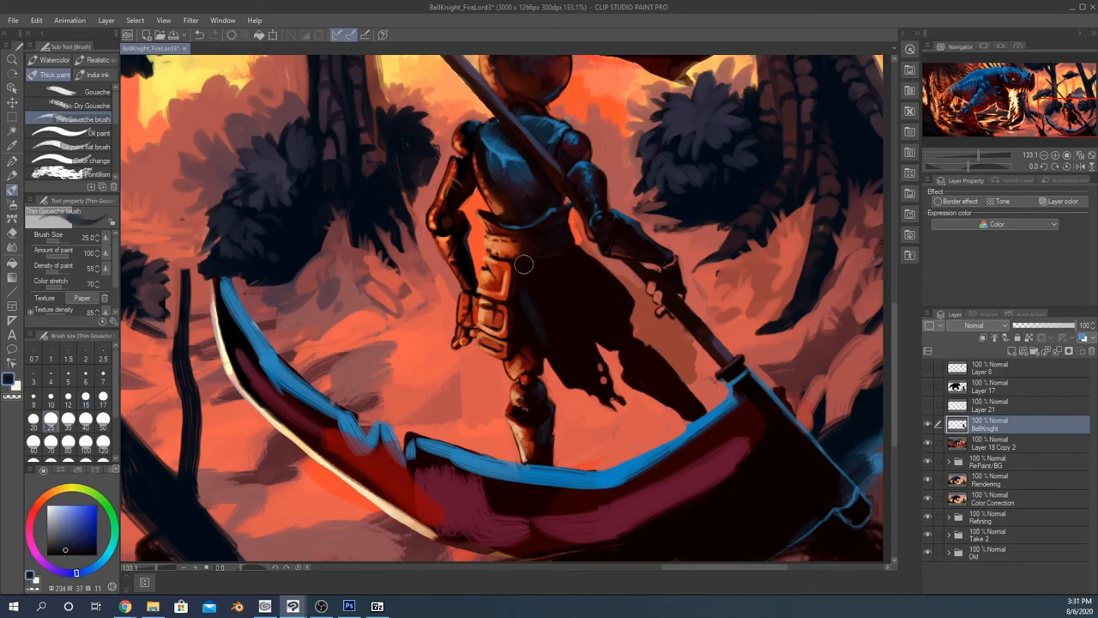
pyautogui.moveTo(523, 264); pyautogui.dragTo(521, 338)
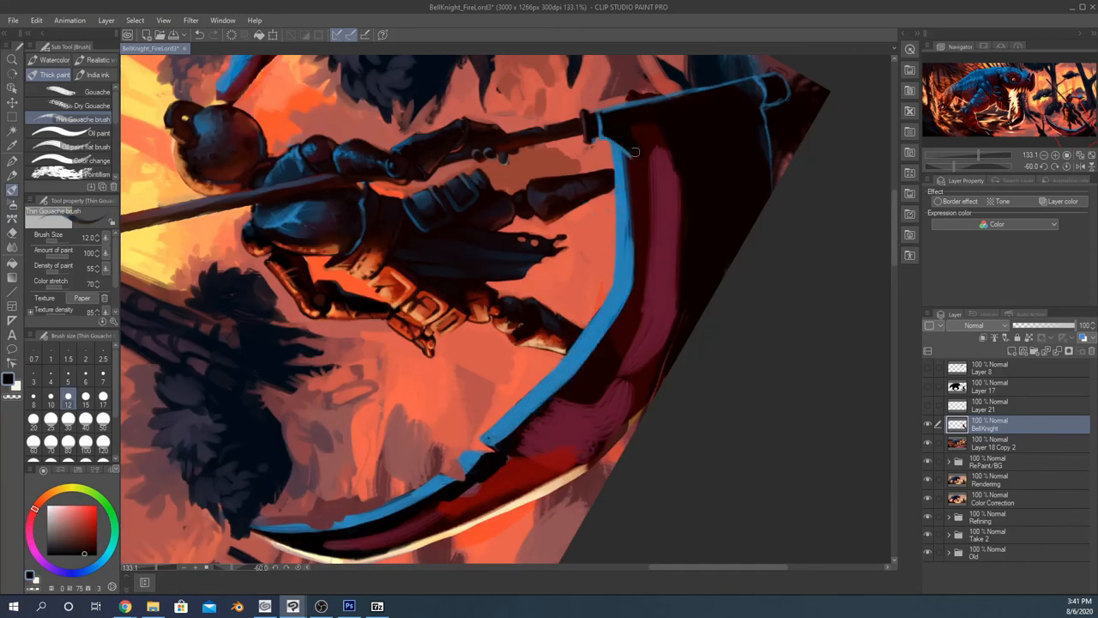
pyautogui.moveTo(618, 154); pyautogui.dragTo(485, 433)
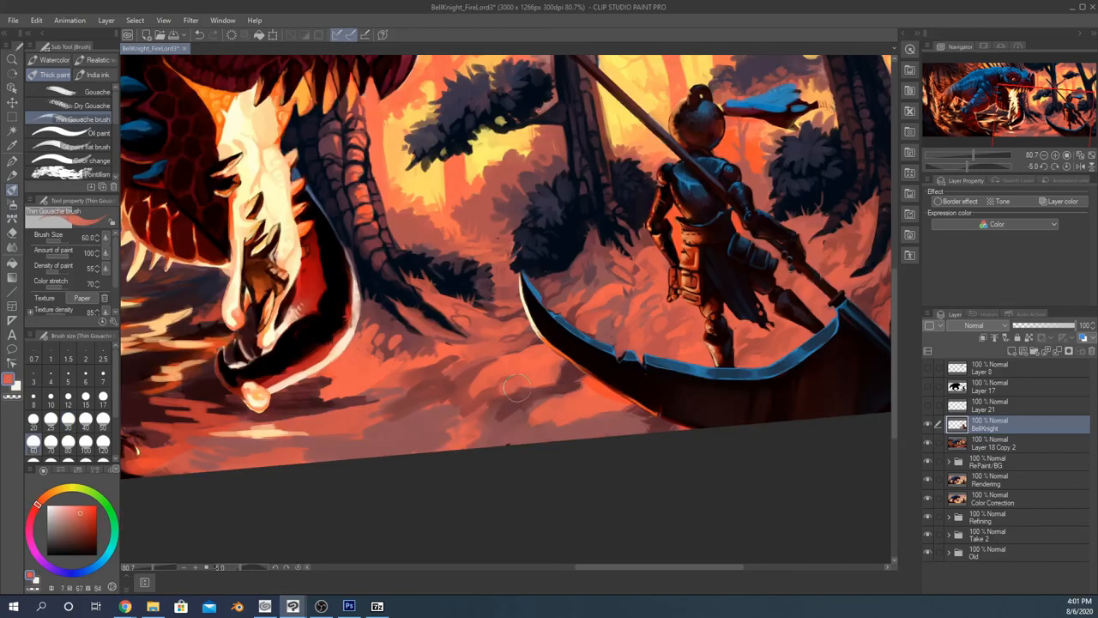
# Paint pale flame streaks under the dragon's jaw, glowing jaw detail, and ground shading.
pyautogui.moveTo(515, 386); pyautogui.dragTo(618, 420)
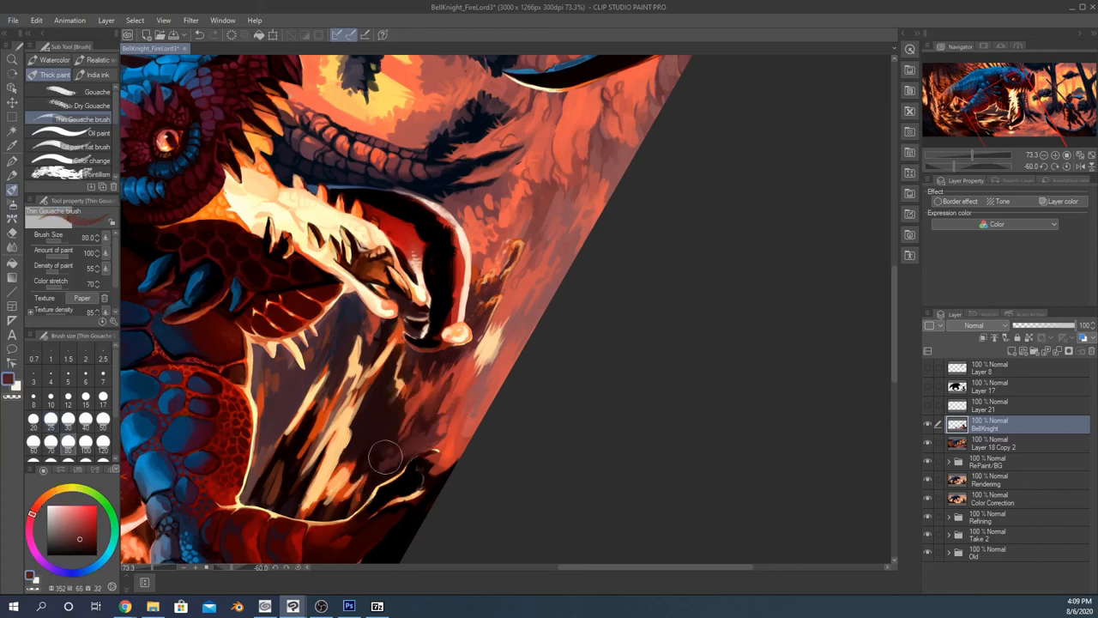
pyautogui.moveTo(386, 454); pyautogui.dragTo(304, 407)
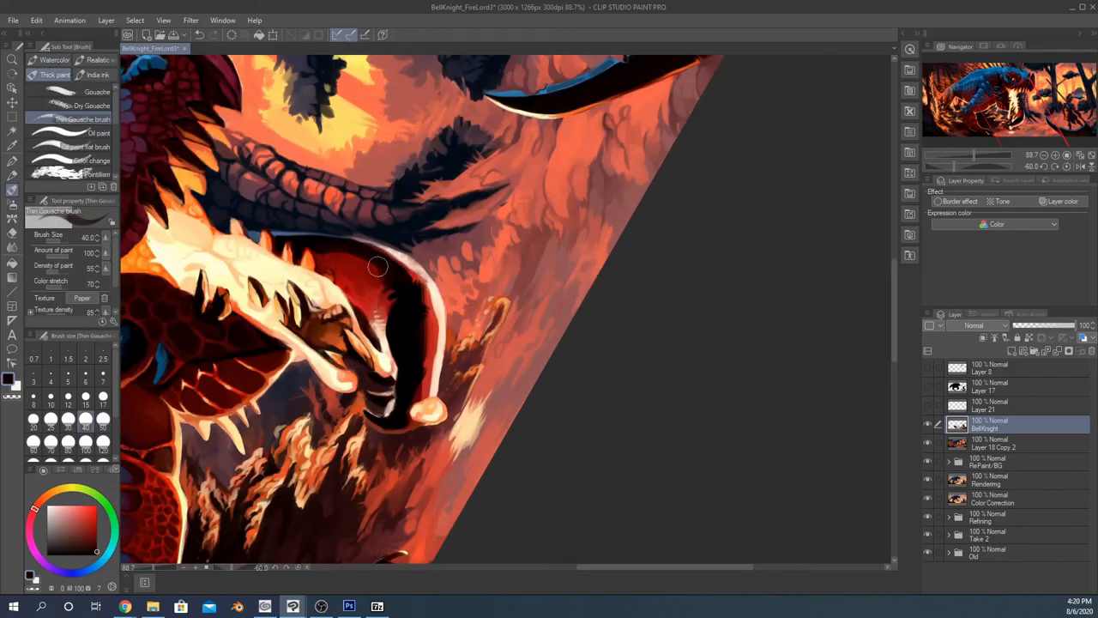
pyautogui.moveTo(378, 266); pyautogui.dragTo(437, 395)
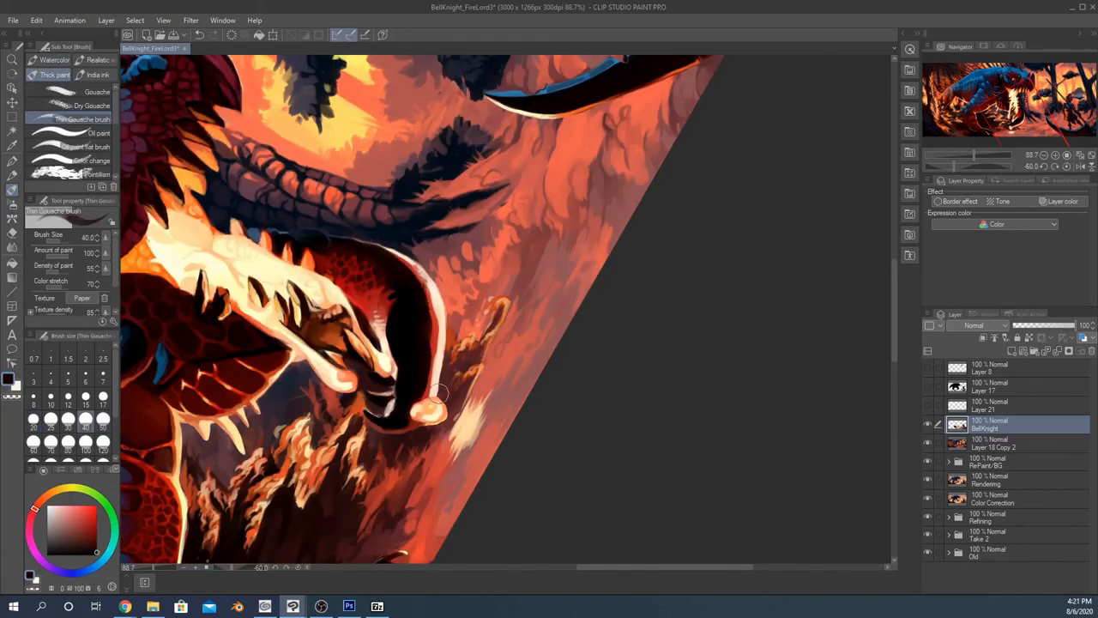
pyautogui.moveTo(438, 317); pyautogui.dragTo(433, 399)
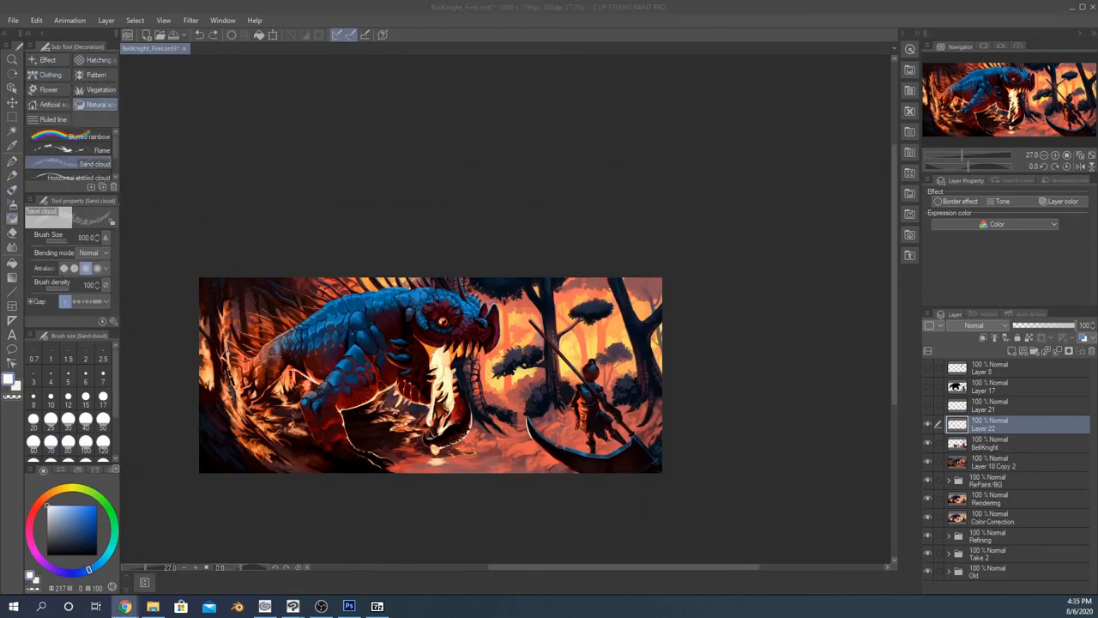
# Paint a dark windswept plume trailing from the knight's helmet on the new layer.
pyautogui.moveTo(532, 420); pyautogui.dragTo(592, 446)
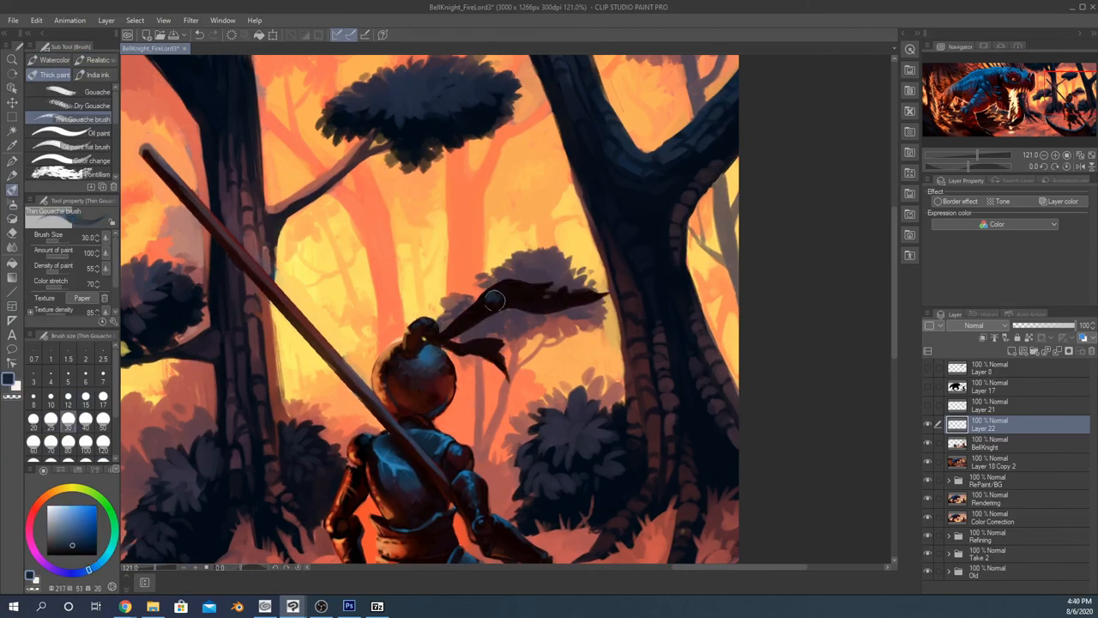
pyautogui.moveTo(494, 300); pyautogui.dragTo(481, 348)
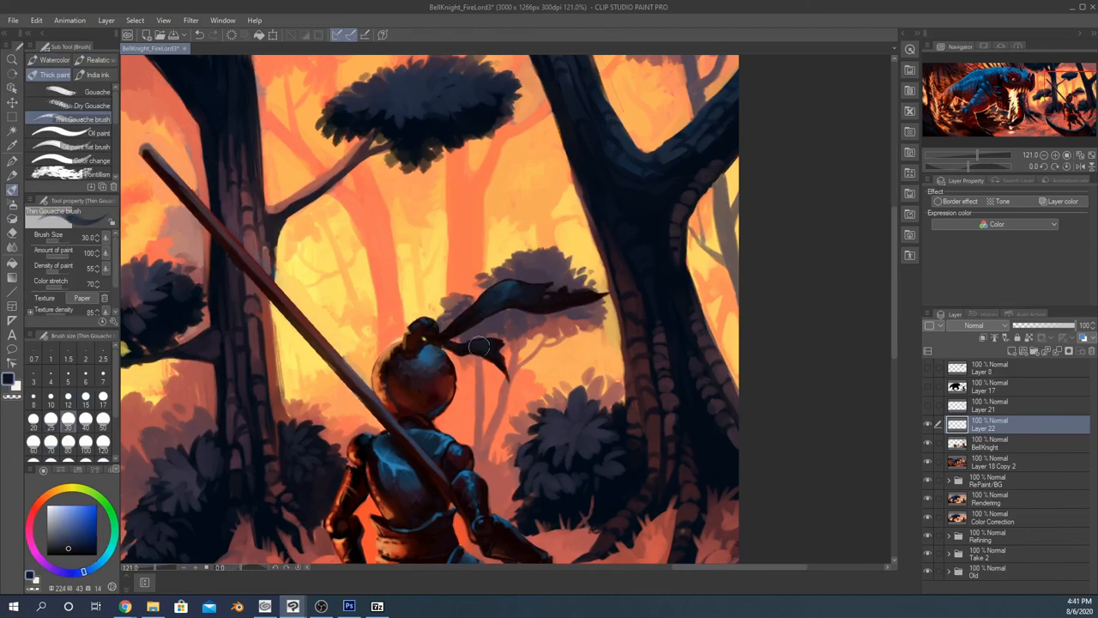